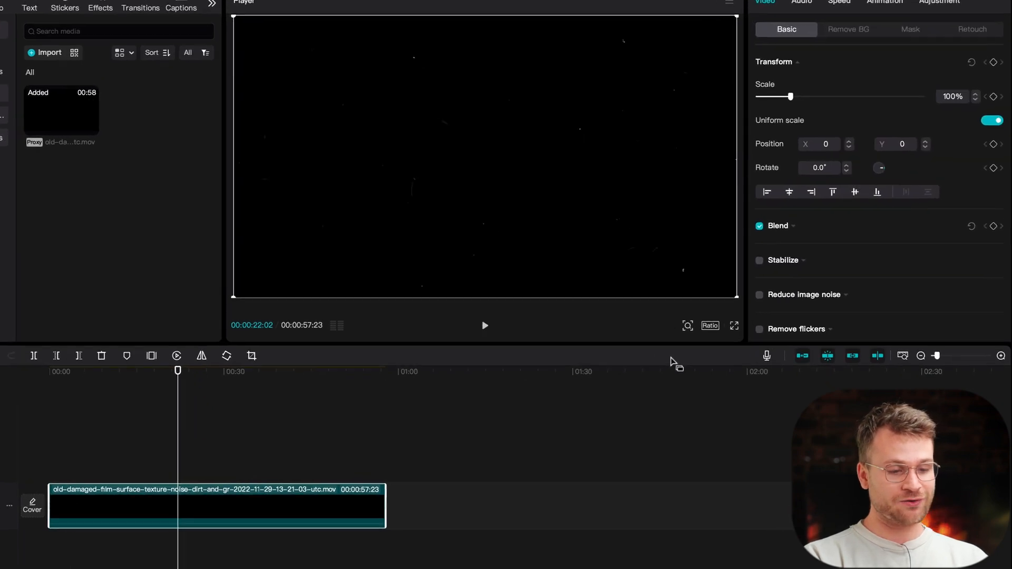
# Step: Set a 3:4 portrait ratio, trim the film texture clip to ~5 s and add default text
pyautogui.click(710, 326)
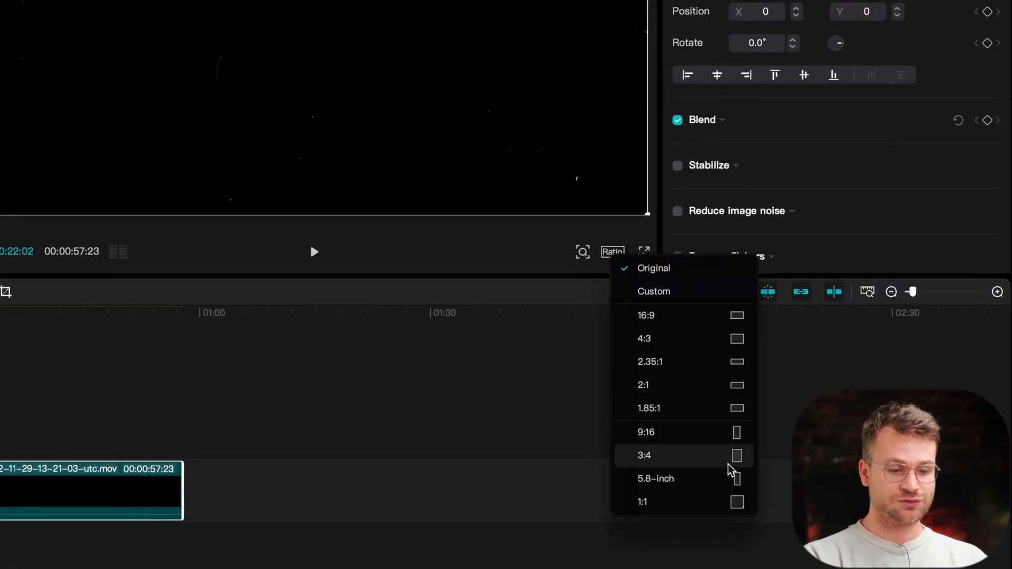
pyautogui.click(643, 455)
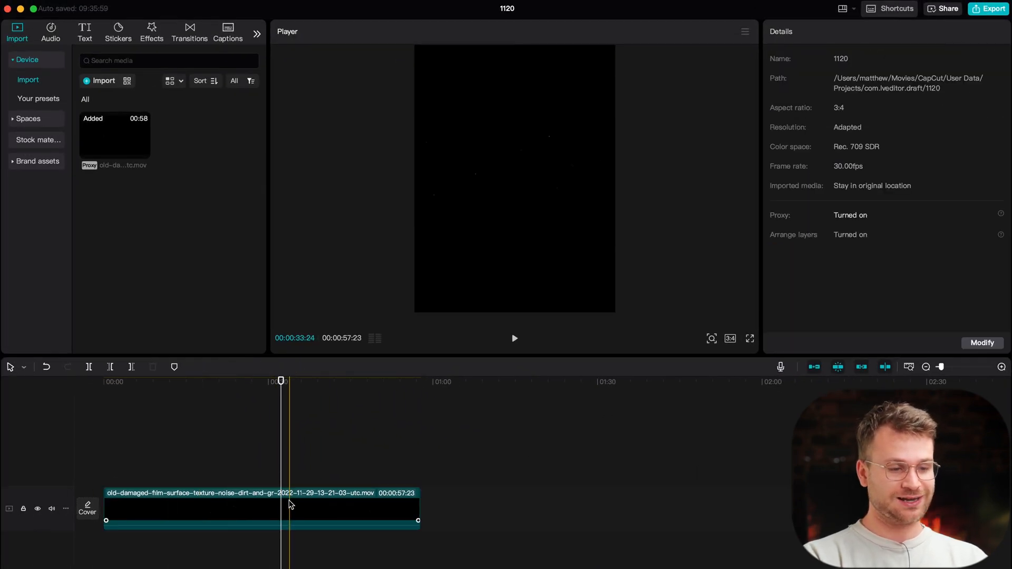
pyautogui.click(259, 508)
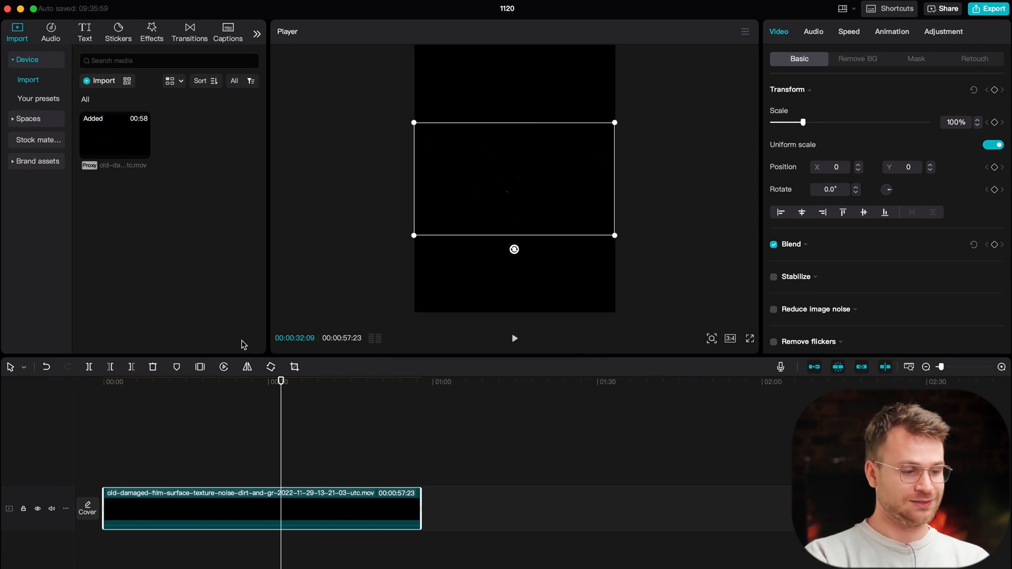
pyautogui.click(91, 34)
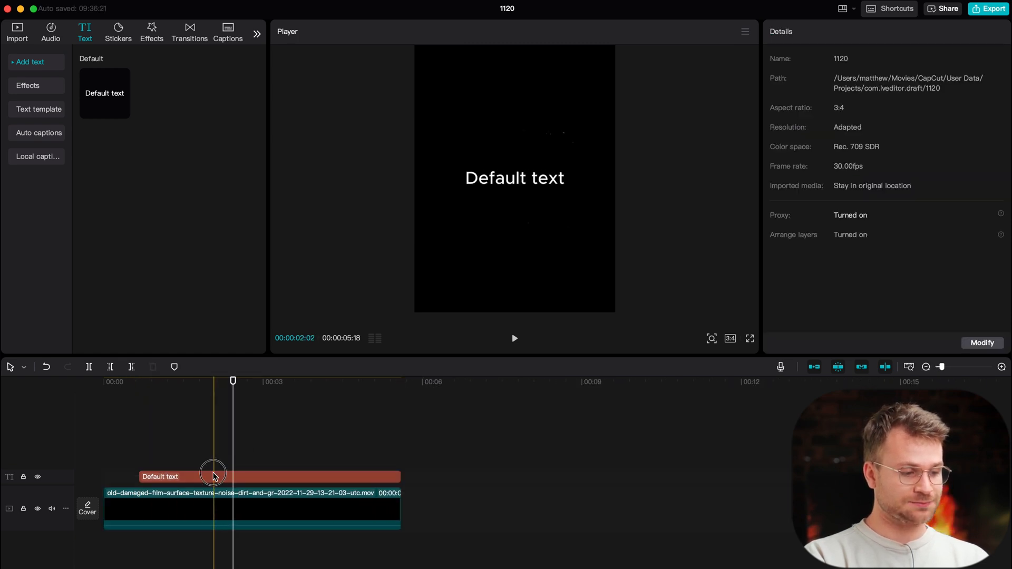
# Step: Make the text read FAST in Oswald Medium at size 30, spanning the texture clip
pyautogui.click(213, 476)
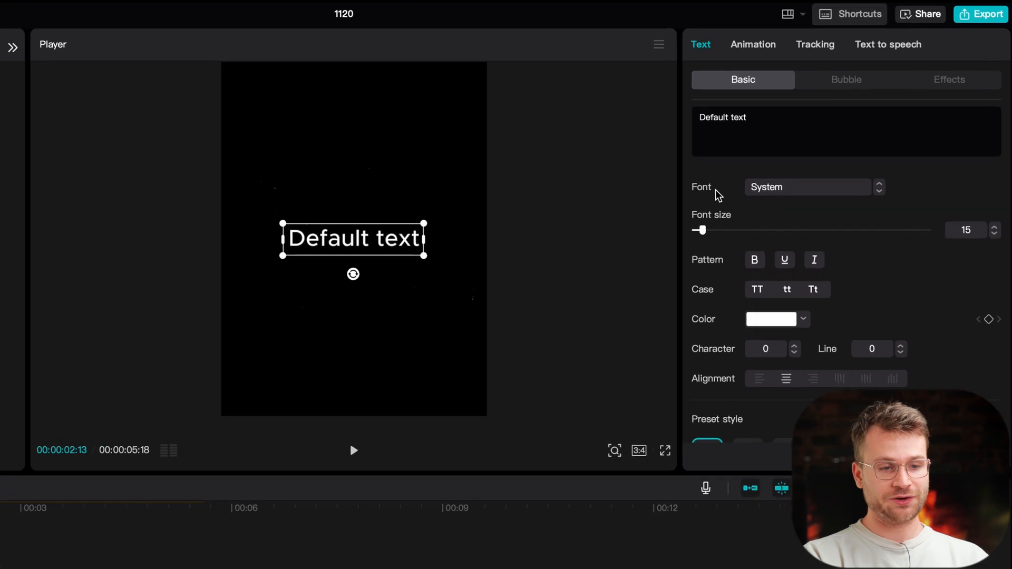
pyautogui.click(807, 188)
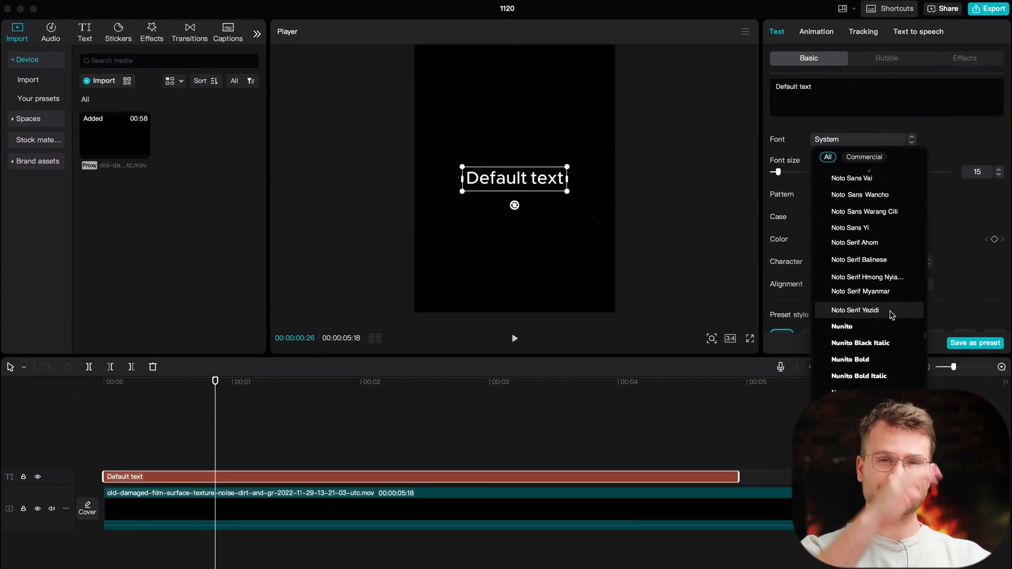
pyautogui.scroll(-3)
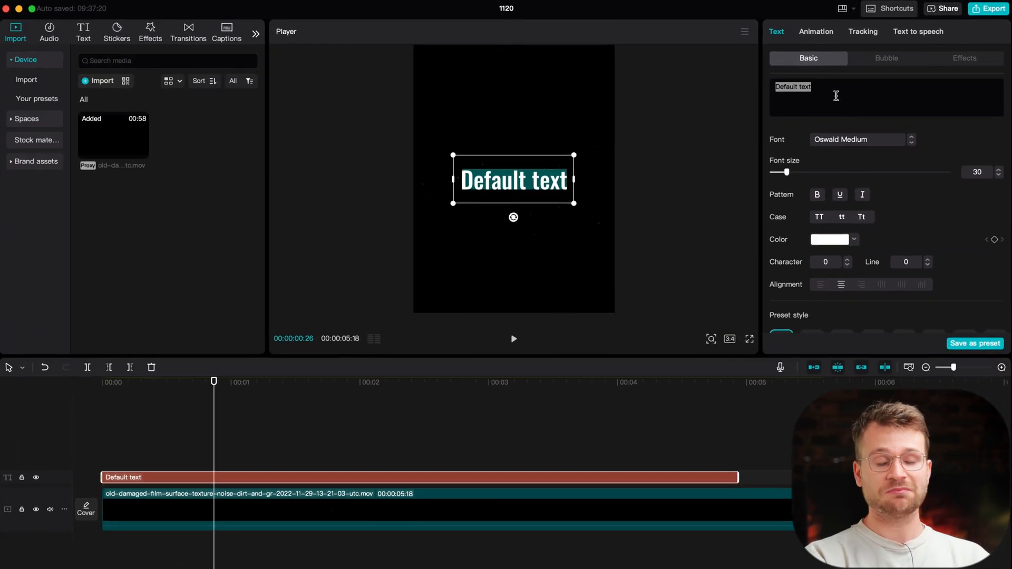
pyautogui.write('FAST')
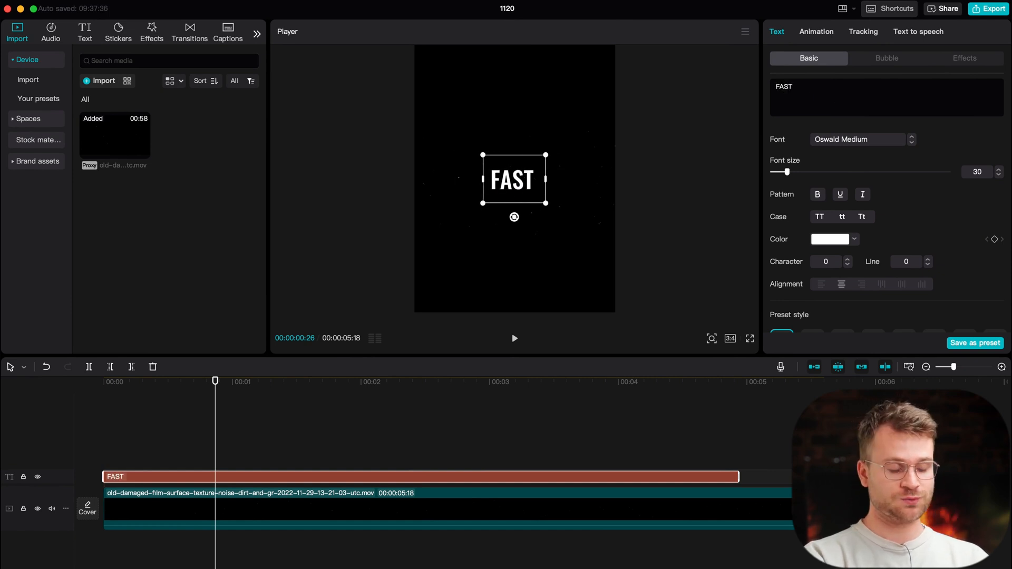
pyautogui.moveTo(512, 180); pyautogui.dragTo(553, 169)
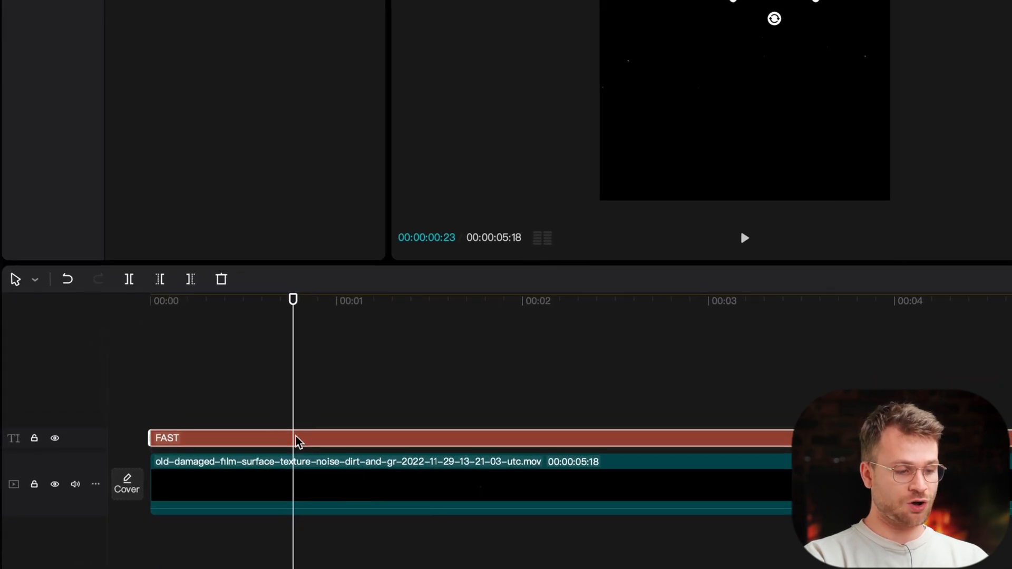
# Step: Duplicate FAST into PACE, HIGH, ENERGY and a sideways GRAPHIC placed left of the stack
pyautogui.rightClick(295, 442)
pyautogui.write('GRAPHIC')
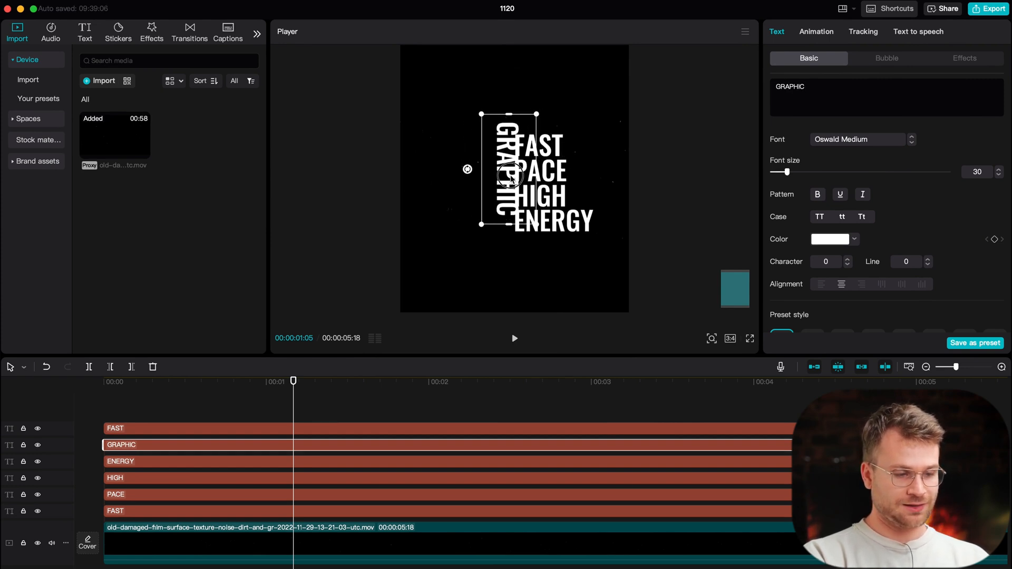
pyautogui.moveTo(510, 177); pyautogui.dragTo(500, 190)
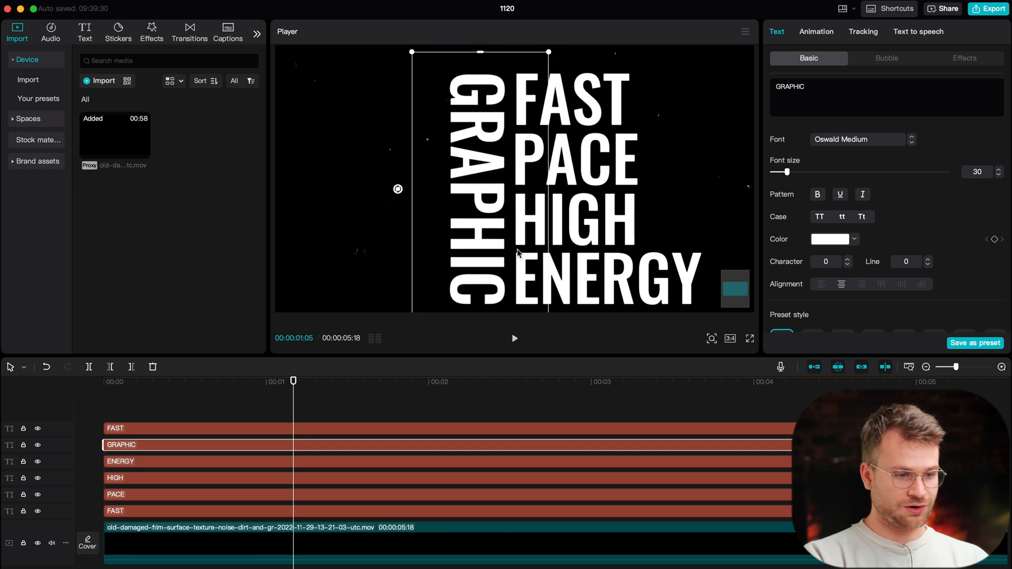
pyautogui.moveTo(488, 81)
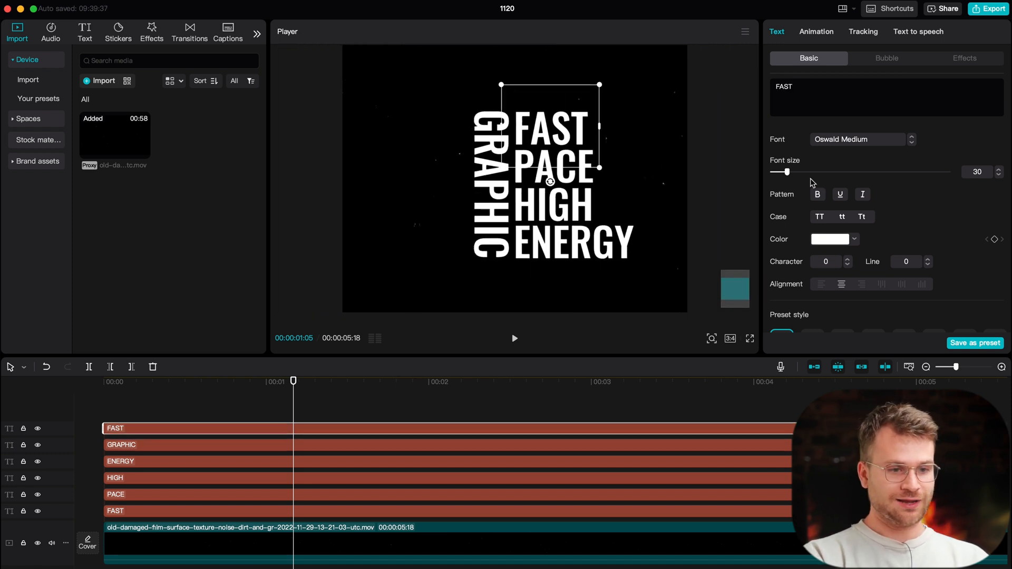
# Step: Add a Kinetic script word in Feeling Passionate, tilted to about 341° above FAST
pyautogui.write('Kinetic')
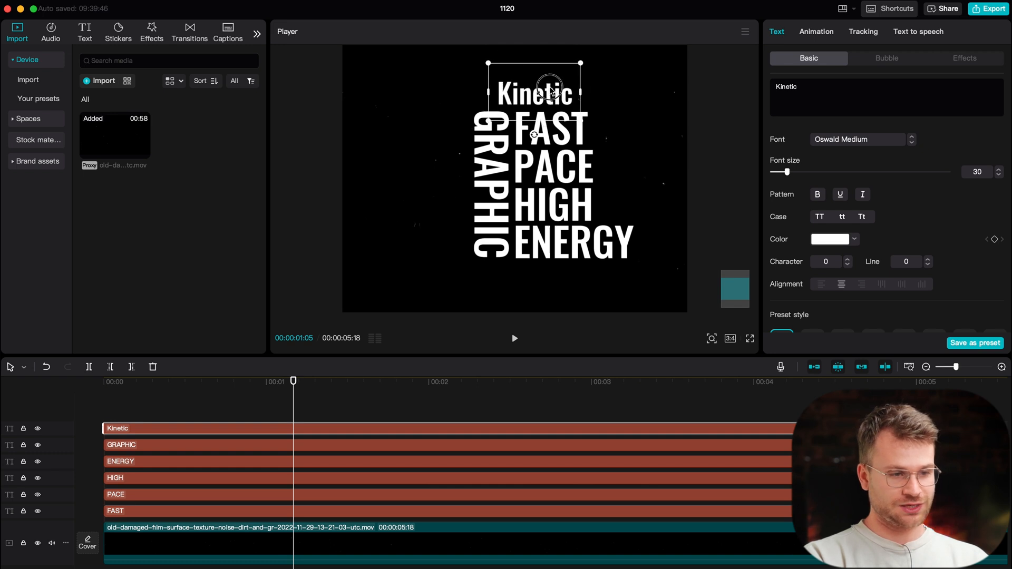
pyautogui.click(857, 140)
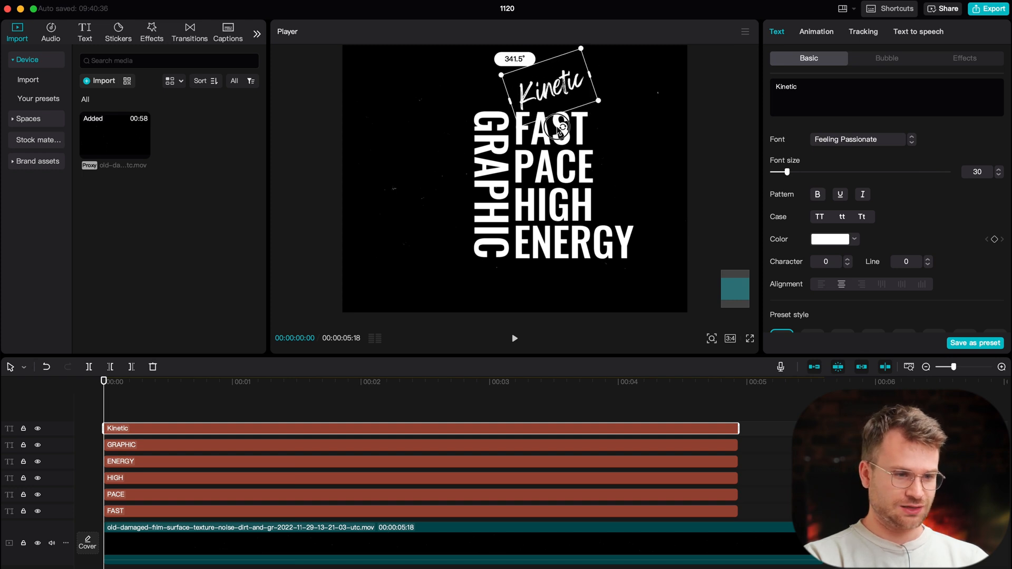
pyautogui.moveTo(570, 127); pyautogui.dragTo(551, 131)
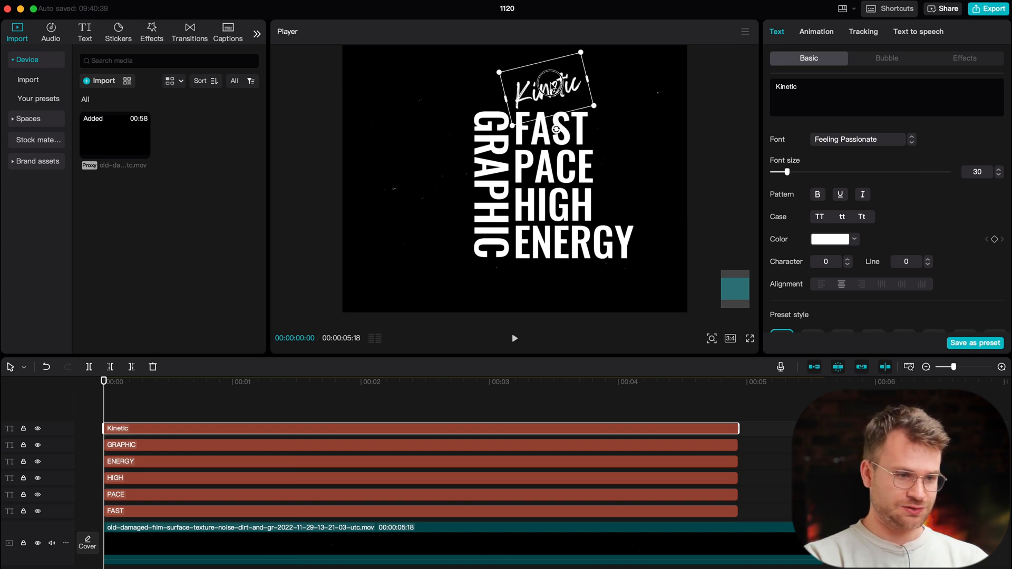
pyautogui.click(320, 445)
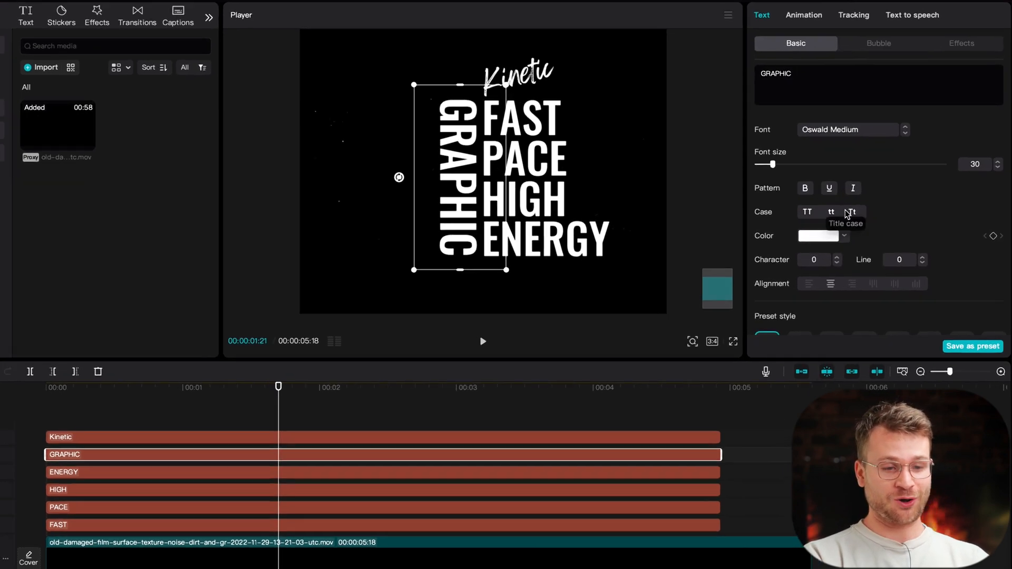
# Step: Shift the GRAPHIC word's colour to an orange-yellow tone
pyautogui.click(824, 235)
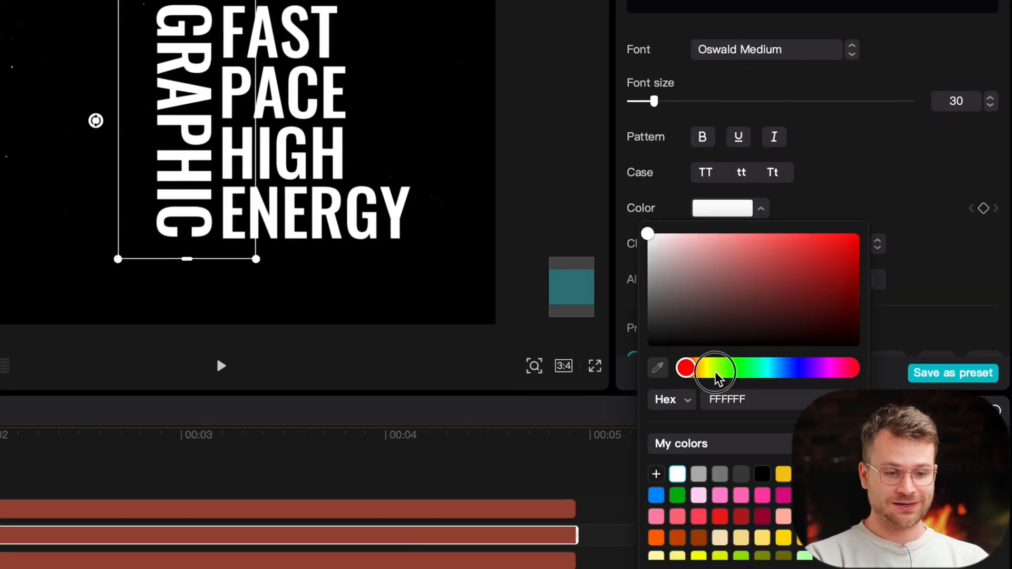
pyautogui.moveTo(686, 368); pyautogui.dragTo(715, 368)
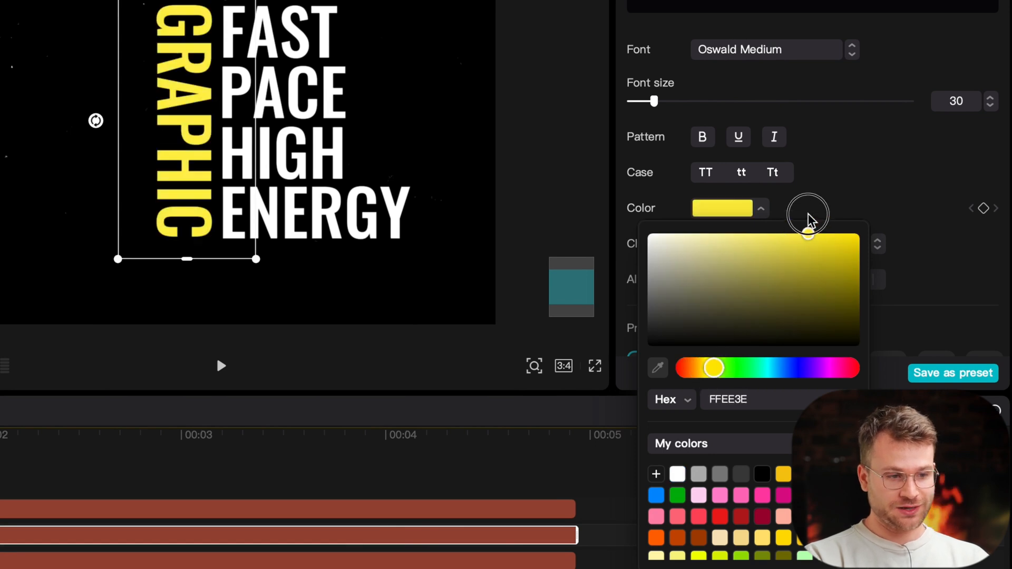
pyautogui.moveTo(713, 368); pyautogui.dragTo(706, 368)
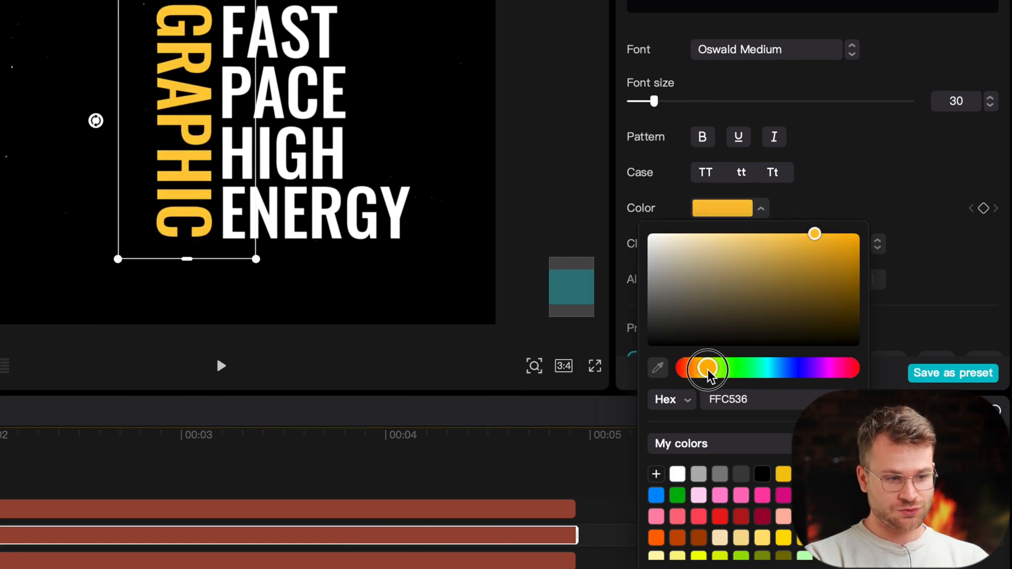
pyautogui.moveTo(709, 368); pyautogui.dragTo(703, 368)
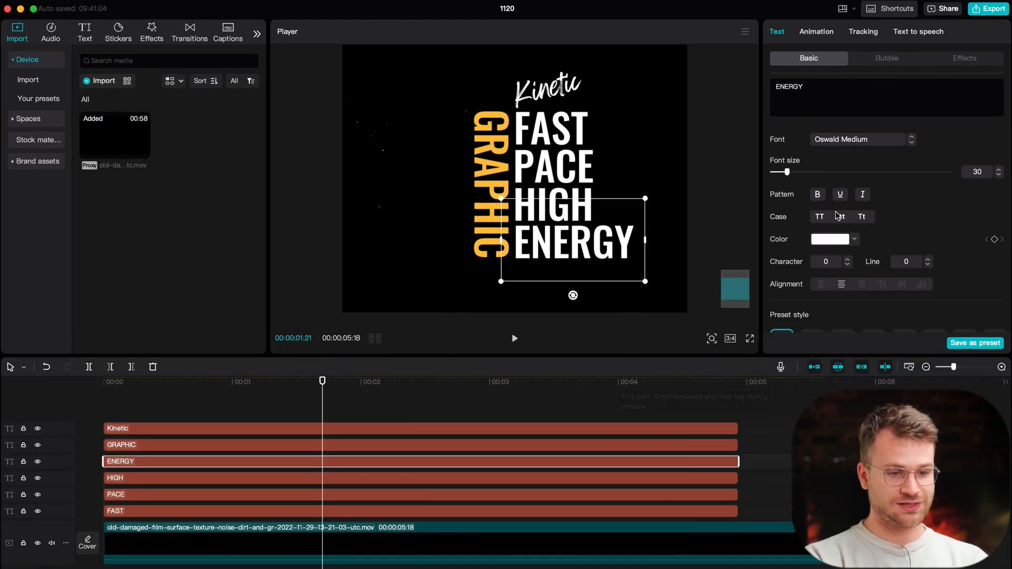
# Step: Colour the ENERGY word orange with hex FFBB36
pyautogui.click(832, 239)
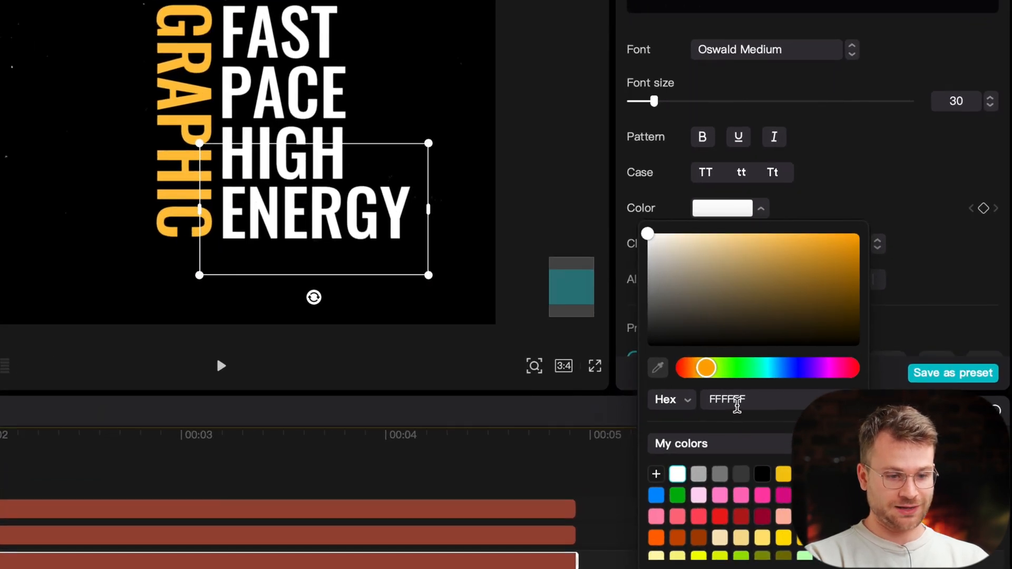
pyautogui.click(814, 234)
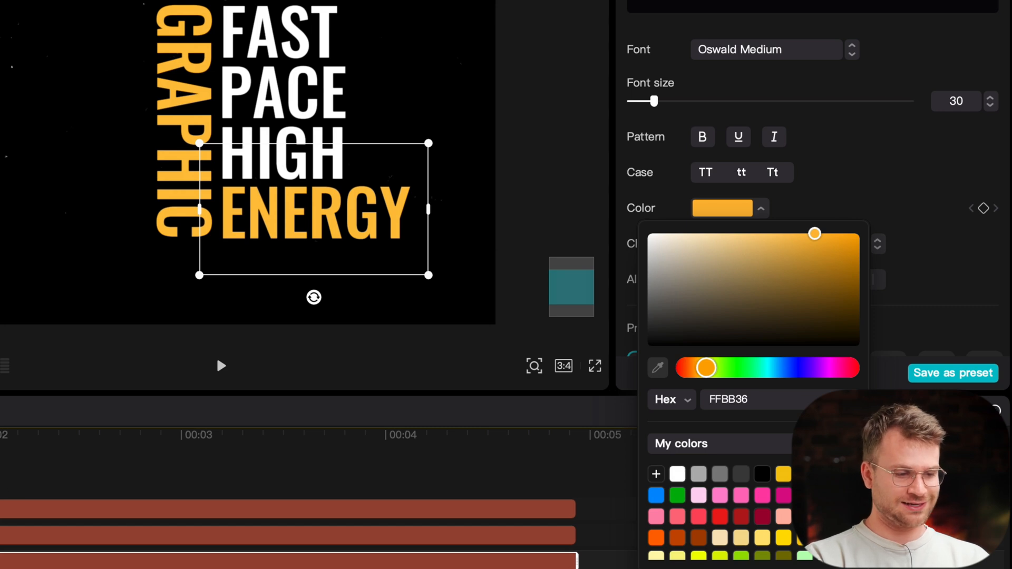
pyautogui.click(677, 474)
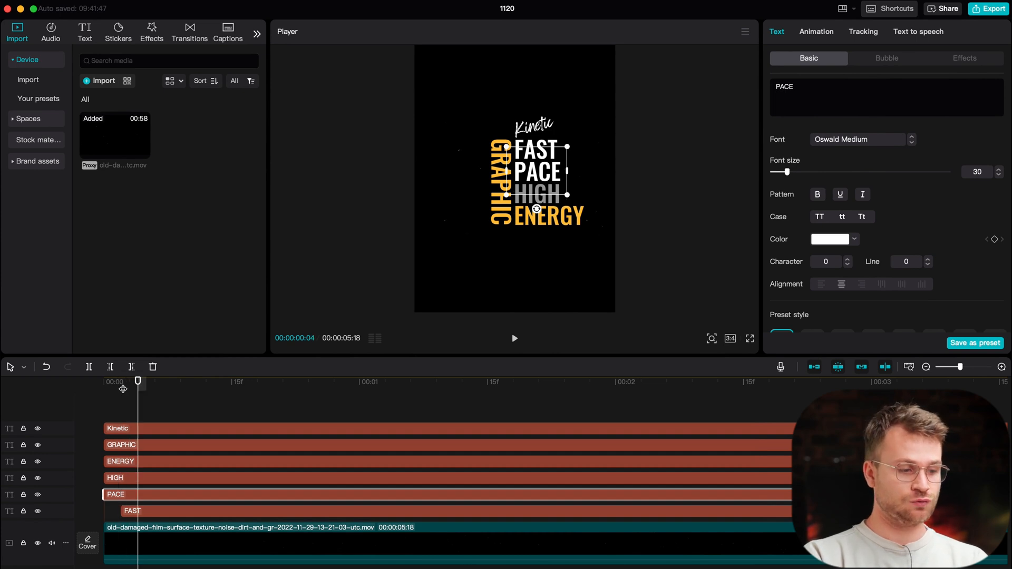
pyautogui.moveTo(140, 497)
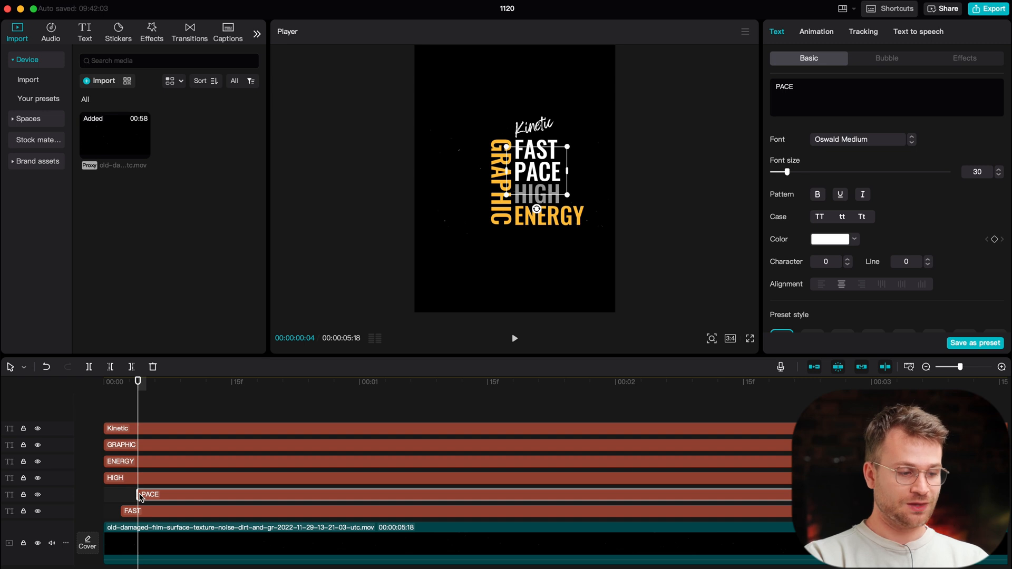
# Step: Stagger the PACE, HIGH and ENERGY clips so each word starts a few frames later
pyautogui.click(114, 478)
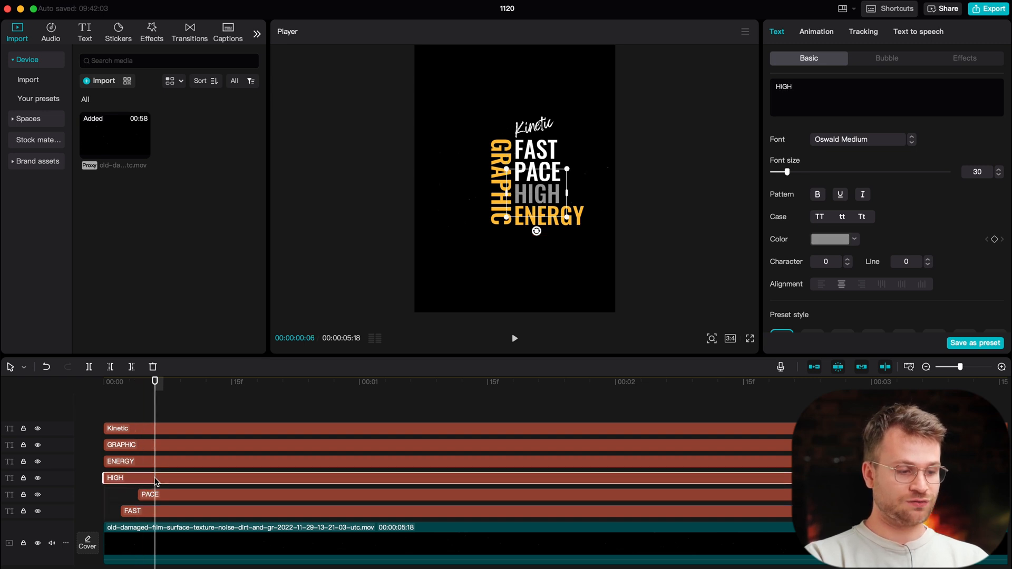
pyautogui.click(120, 461)
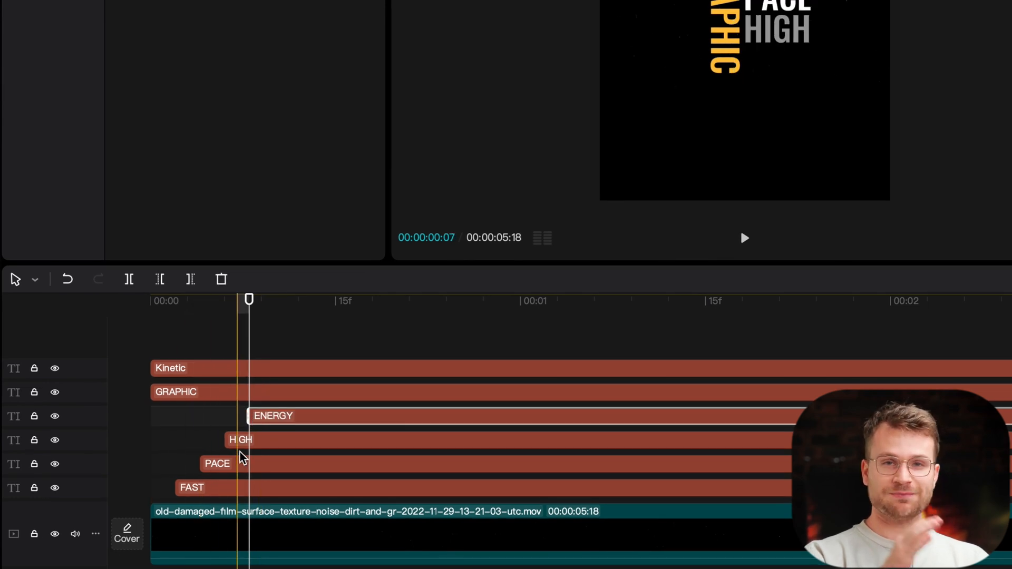
pyautogui.click(176, 392)
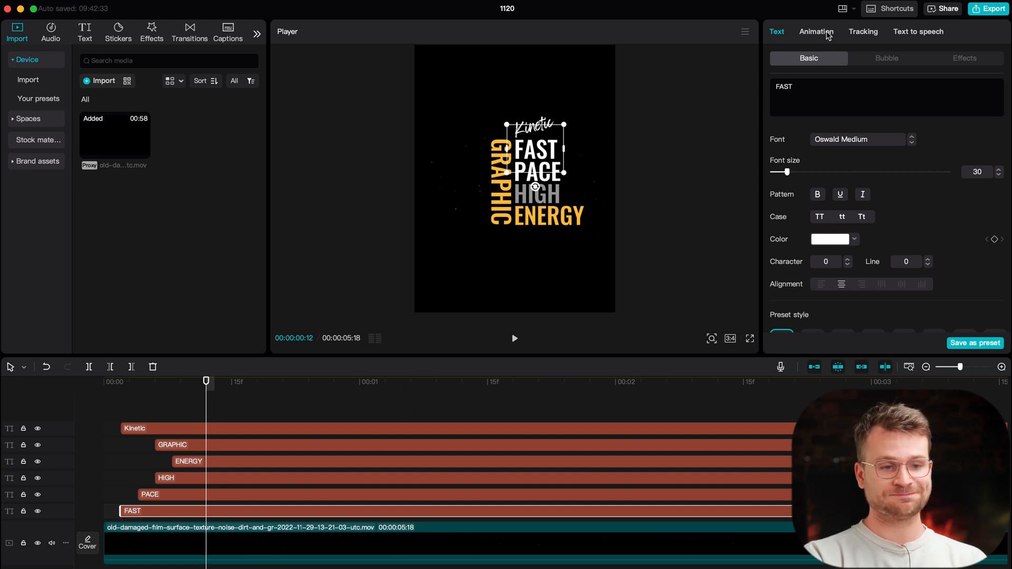
# Step: Give FAST a short entrance animation and HIGH a blurred entrance animation
pyautogui.click(815, 30)
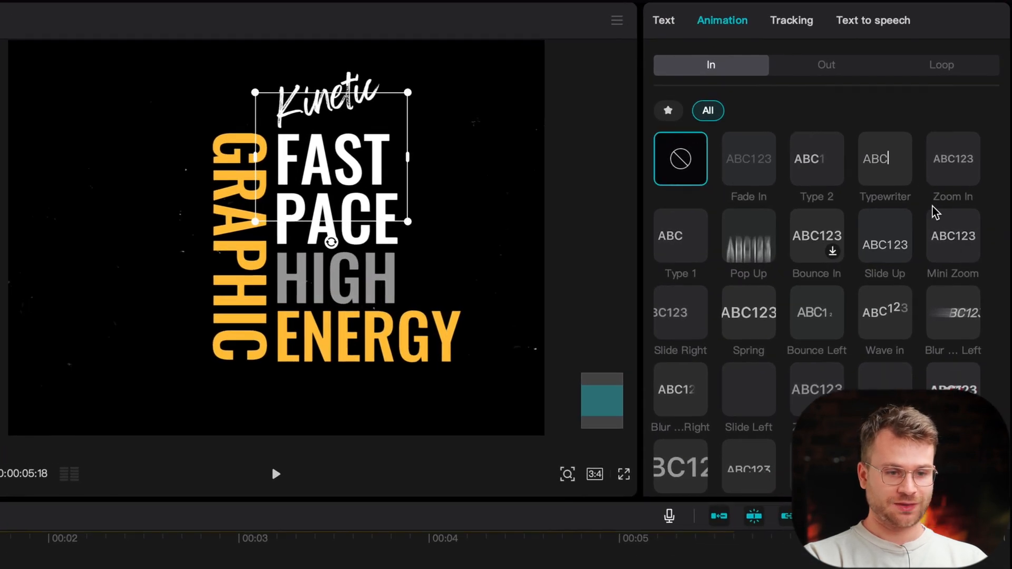
pyautogui.click(680, 313)
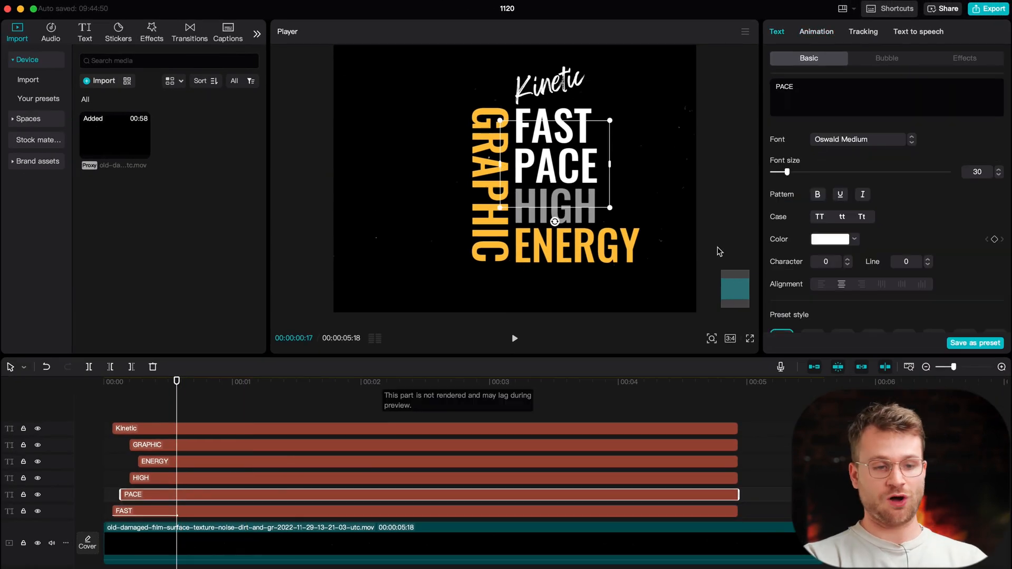
pyautogui.click(816, 30)
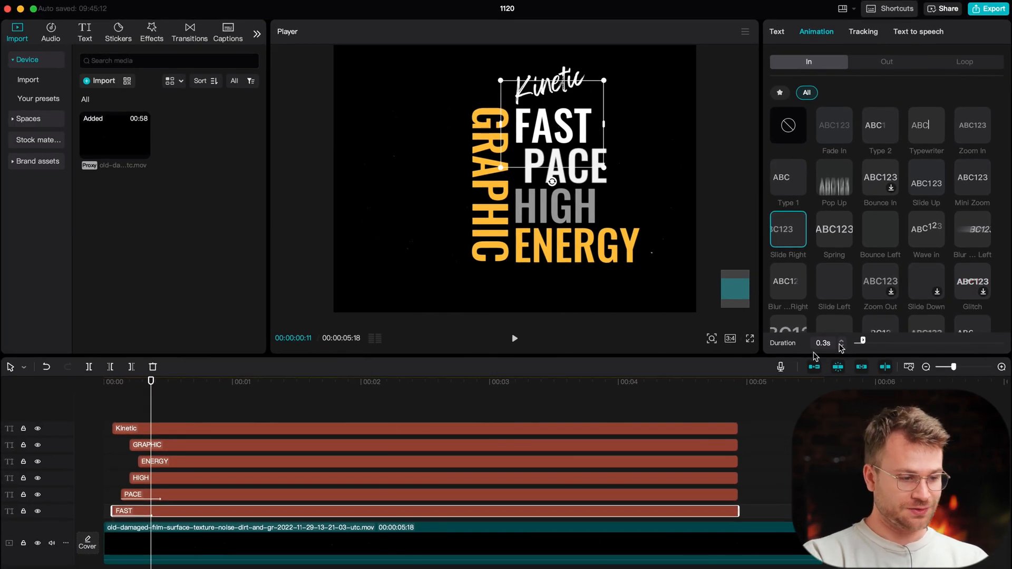
pyautogui.click(140, 477)
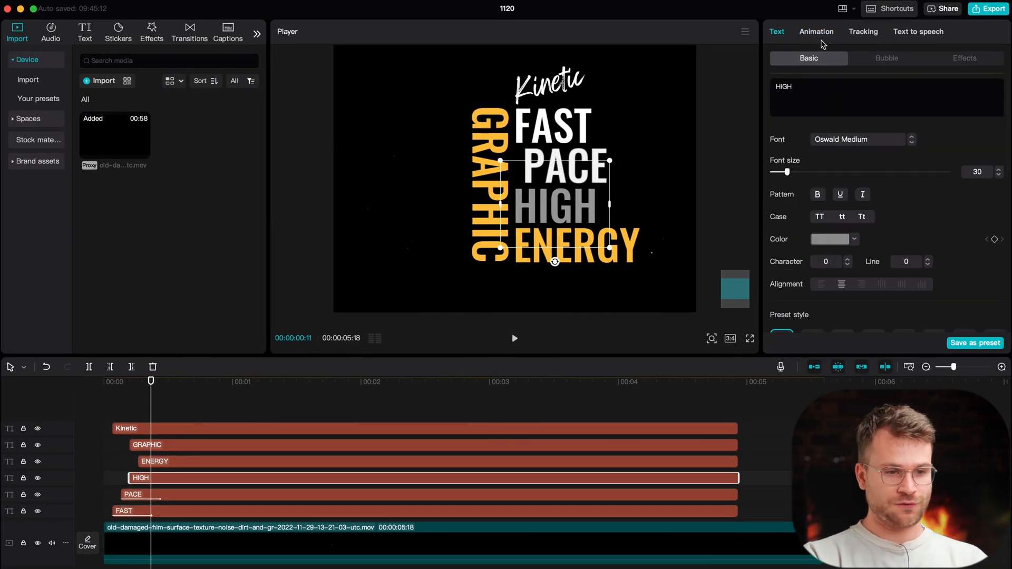
pyautogui.click(816, 30)
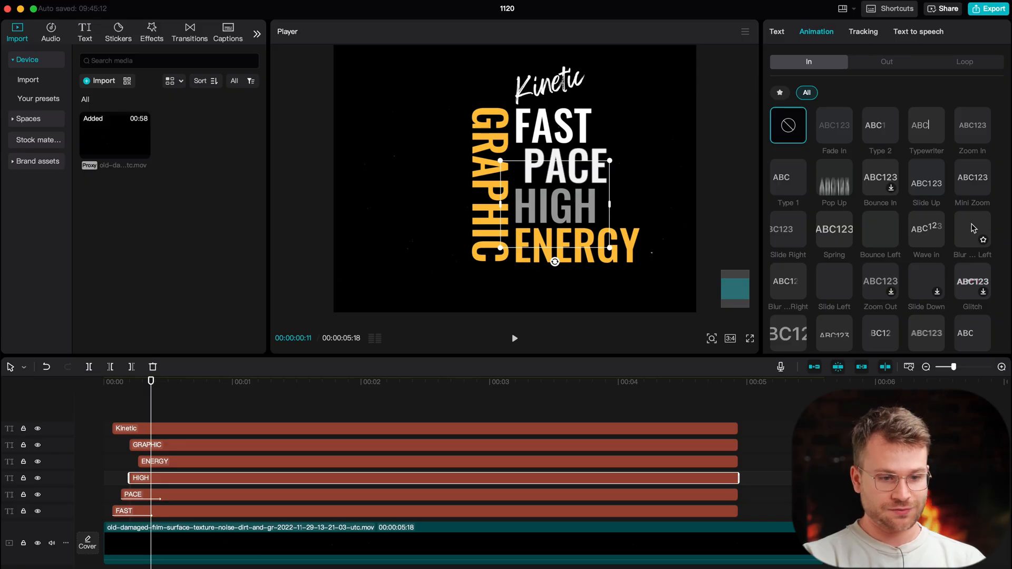
pyautogui.click(833, 252)
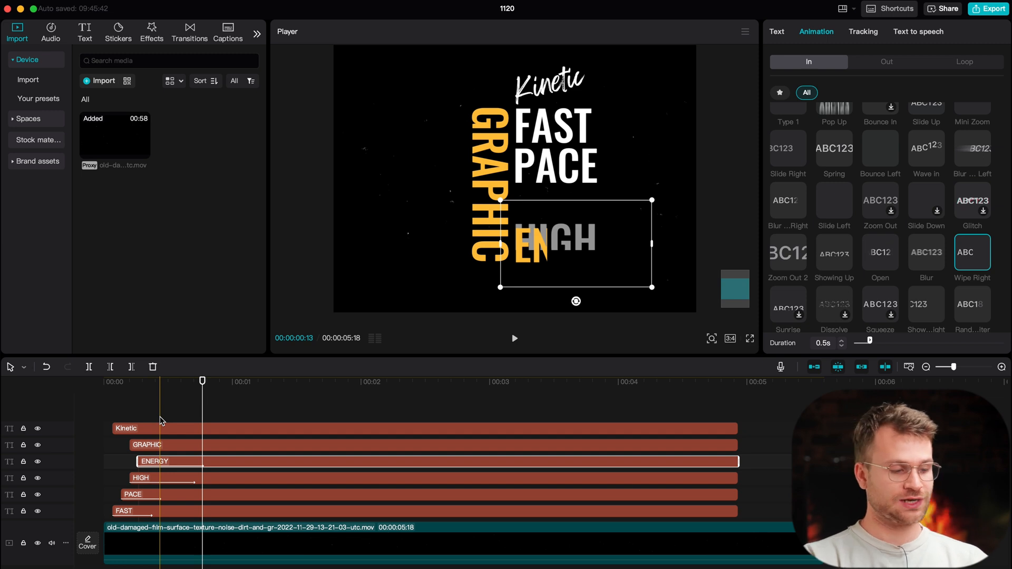
# Step: Add entrance animations to GRAPHIC and Kinetic and adjust HIGH's entrance duration
pyautogui.click(146, 445)
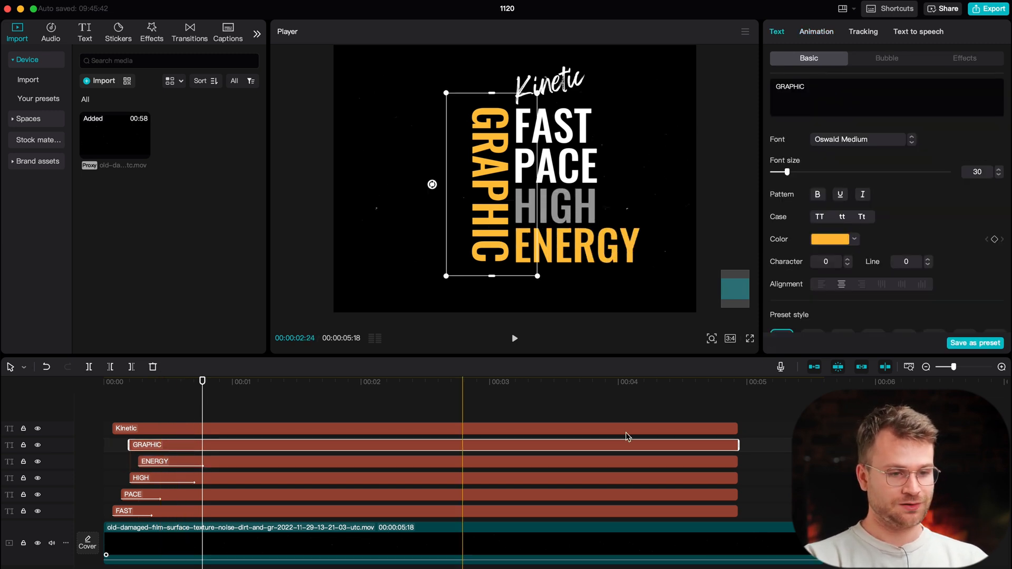
pyautogui.click(816, 31)
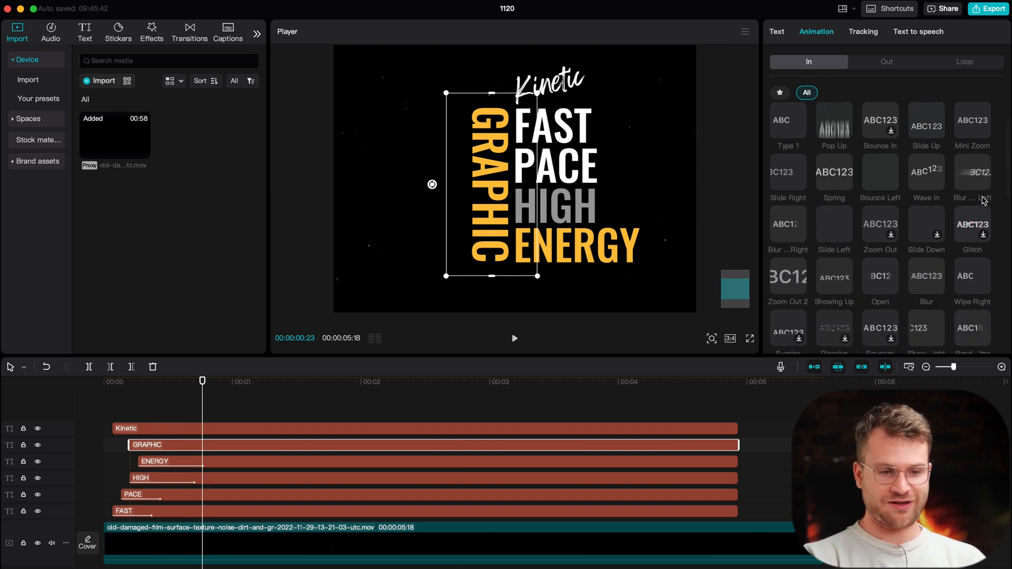
pyautogui.scroll(-3)
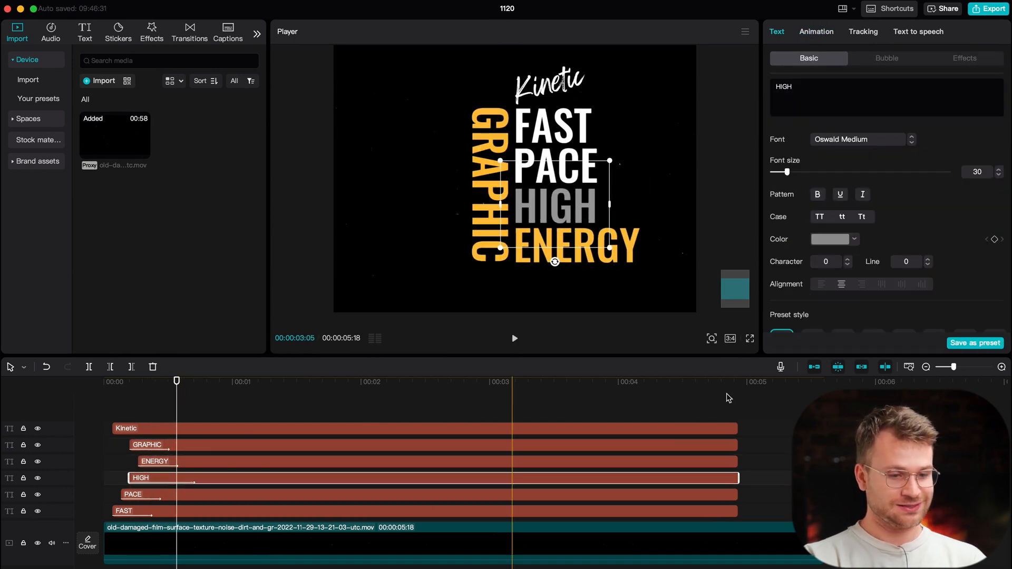
pyautogui.click(815, 30)
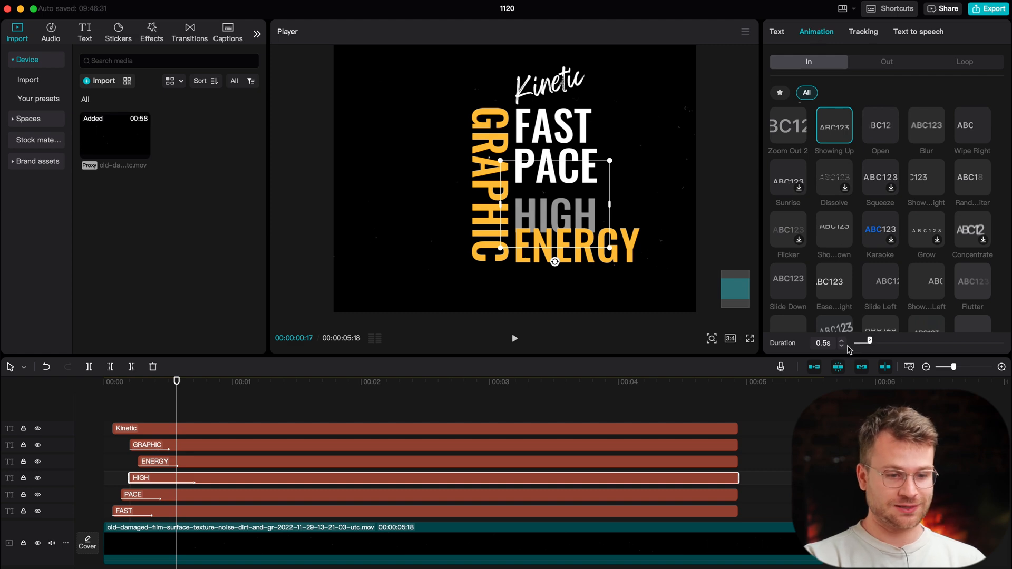
pyautogui.click(776, 30)
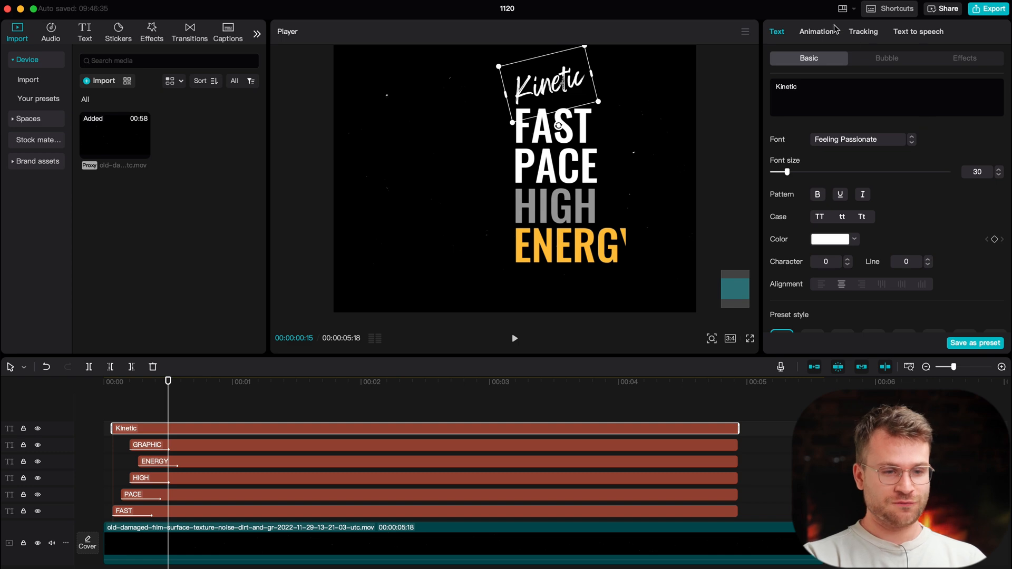
pyautogui.click(816, 31)
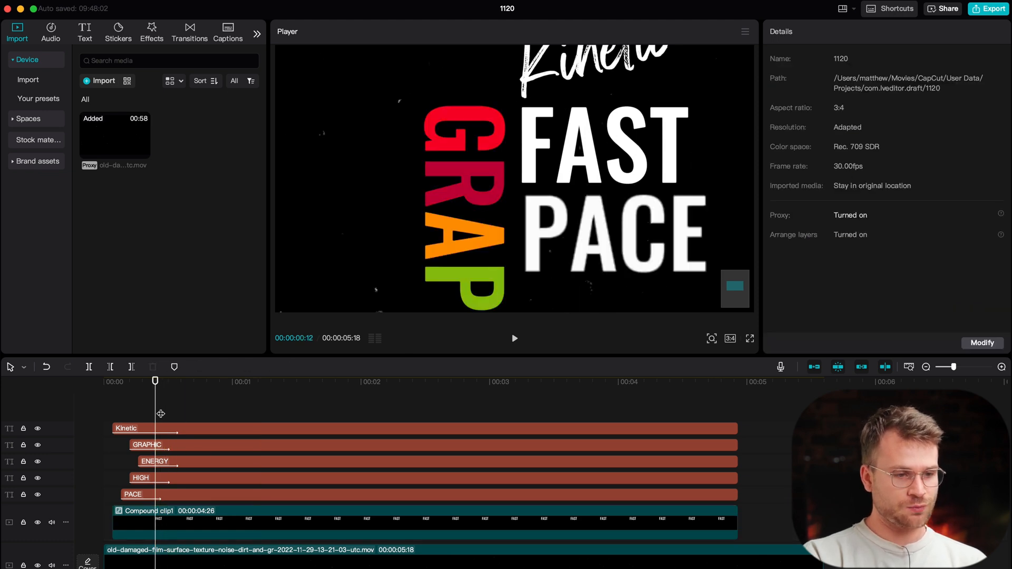
# Step: Add a rectangle mask to the PACE compound clip and fit it around the word
pyautogui.moveTo(155, 381); pyautogui.dragTo(129, 380)
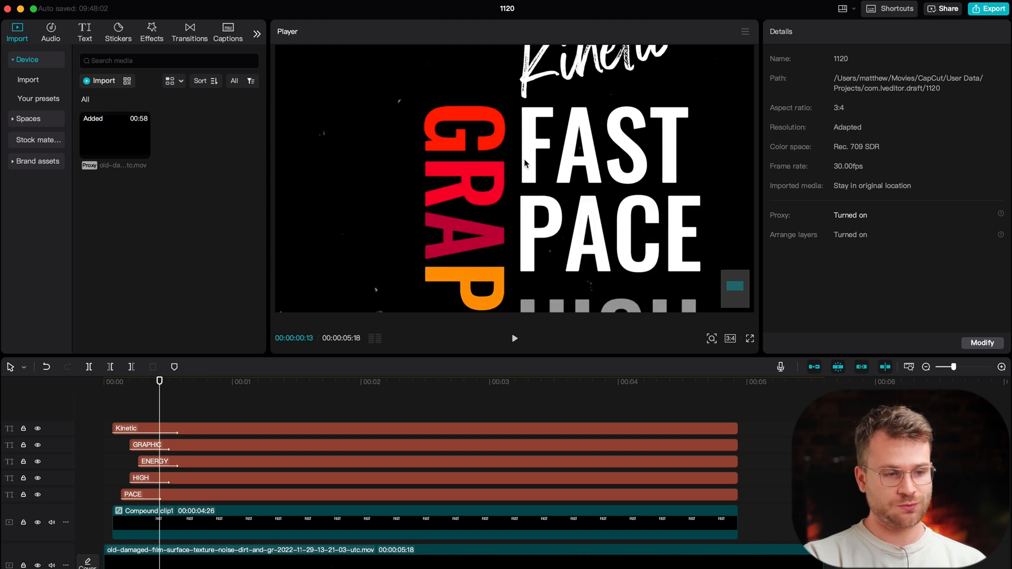
pyautogui.click(133, 494)
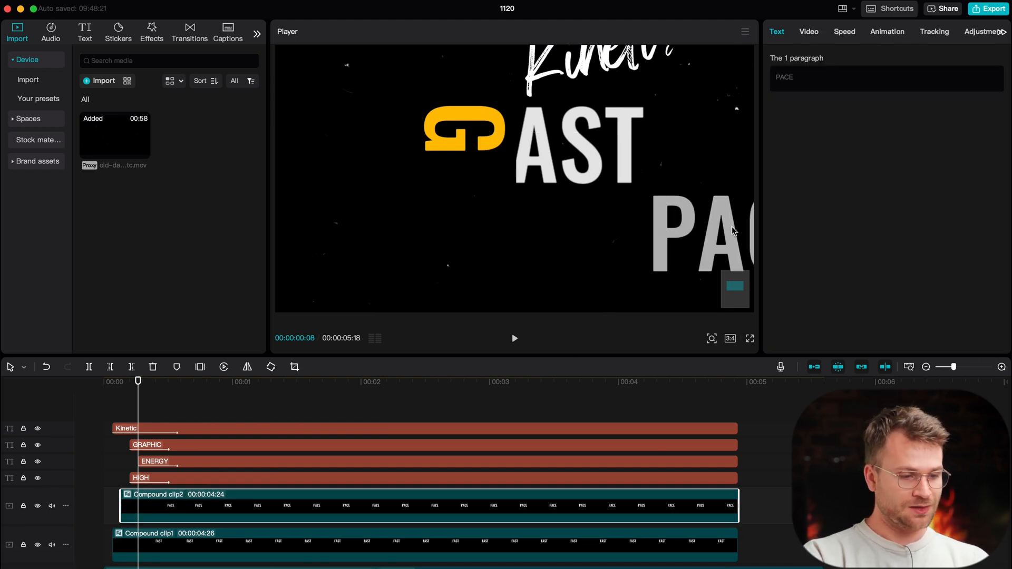
pyautogui.click(808, 30)
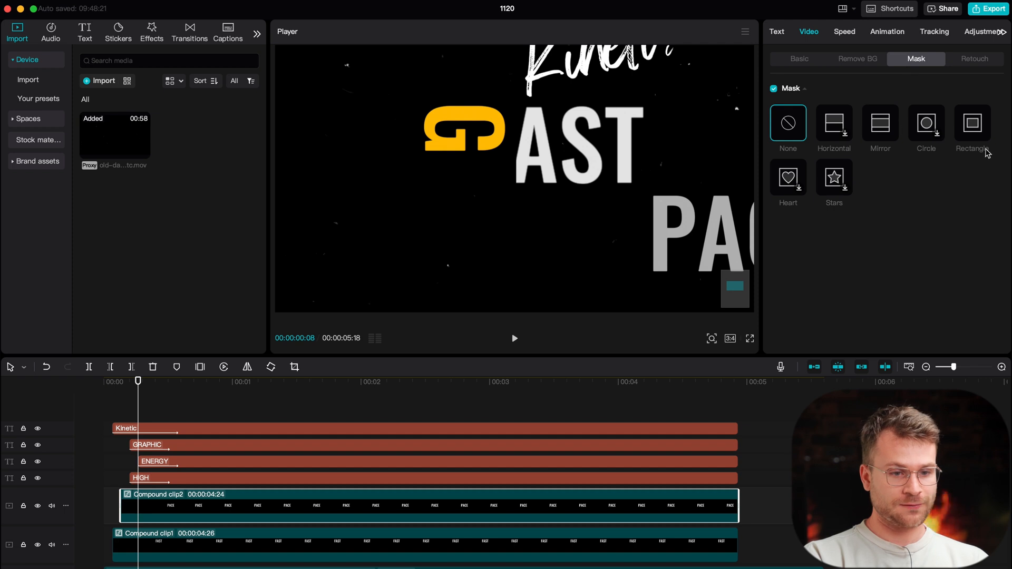
pyautogui.click(972, 123)
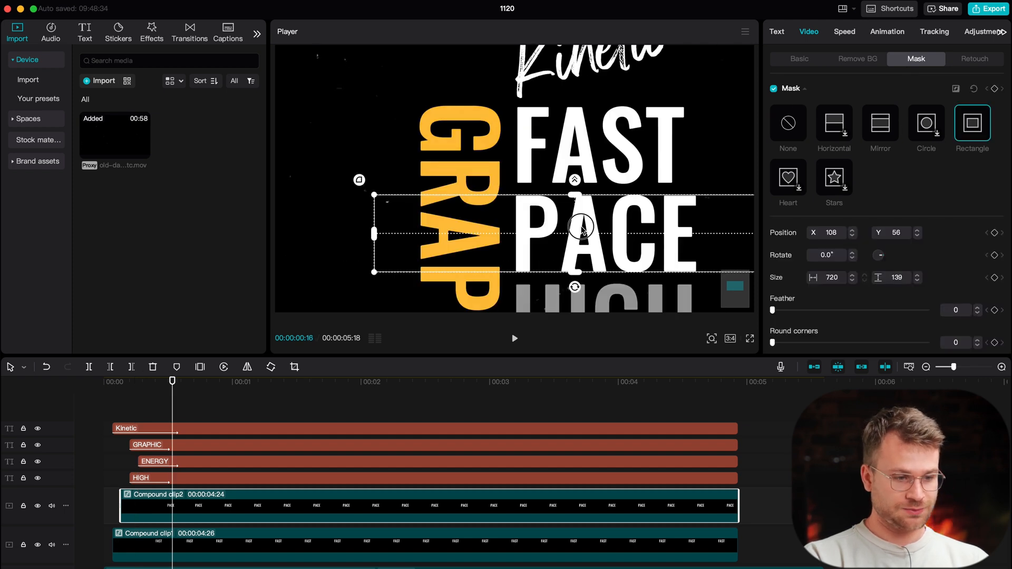
pyautogui.moveTo(575, 180); pyautogui.dragTo(575, 192)
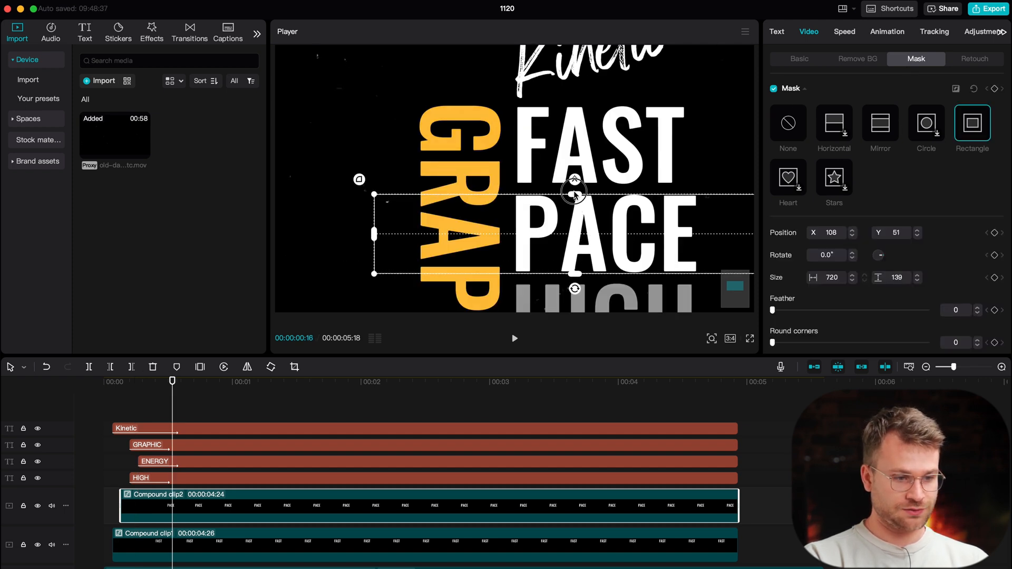
pyautogui.click(122, 409)
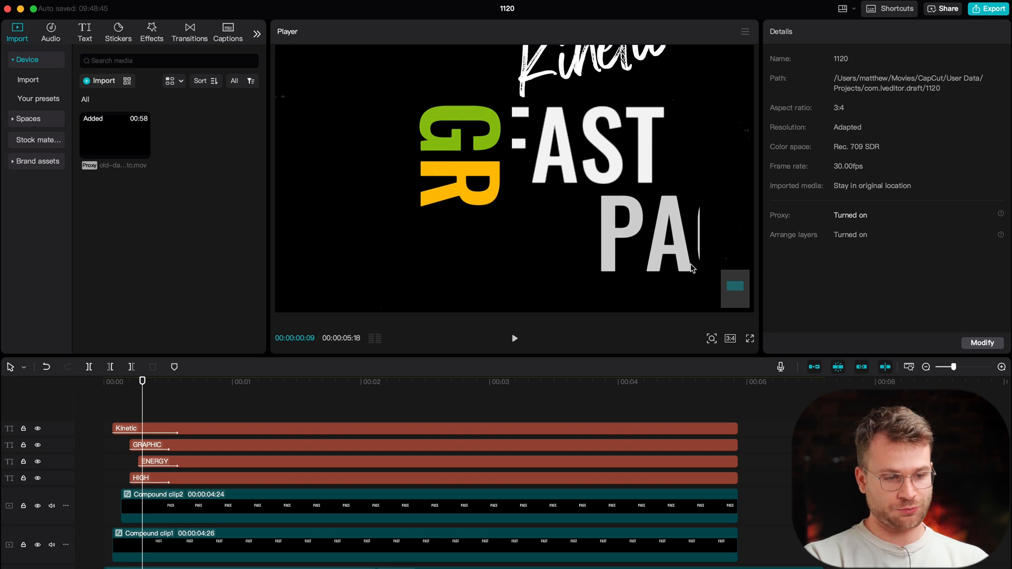
pyautogui.click(207, 381)
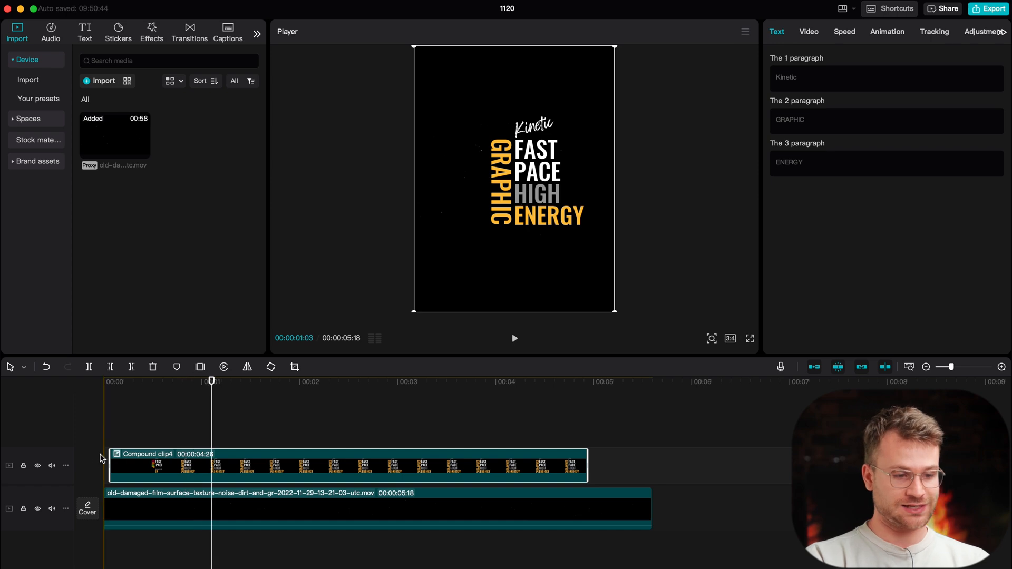
# Step: Scale the merged text compound clip up slightly in the frame
pyautogui.click(809, 31)
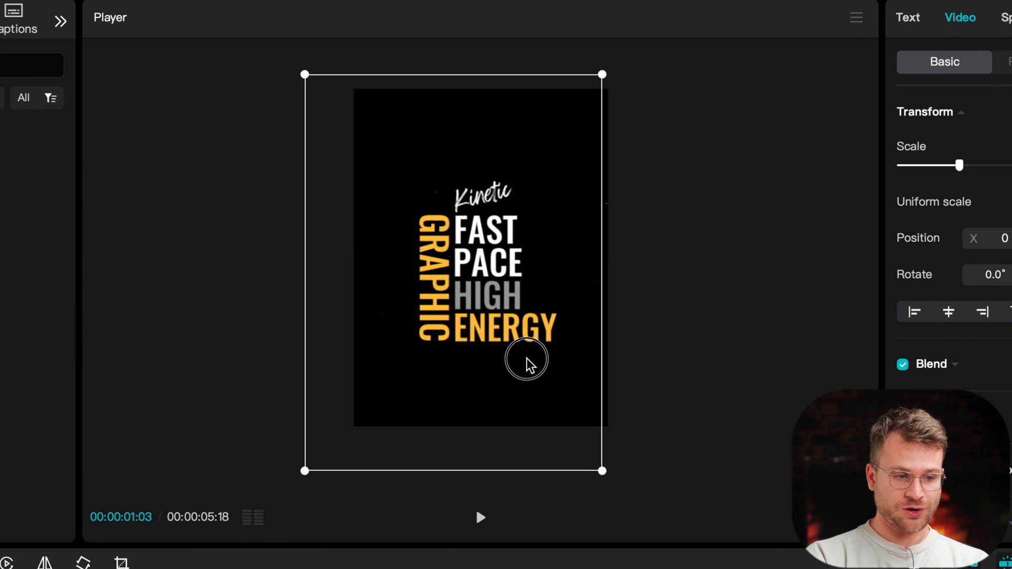
pyautogui.moveTo(526, 361); pyautogui.dragTo(527, 342)
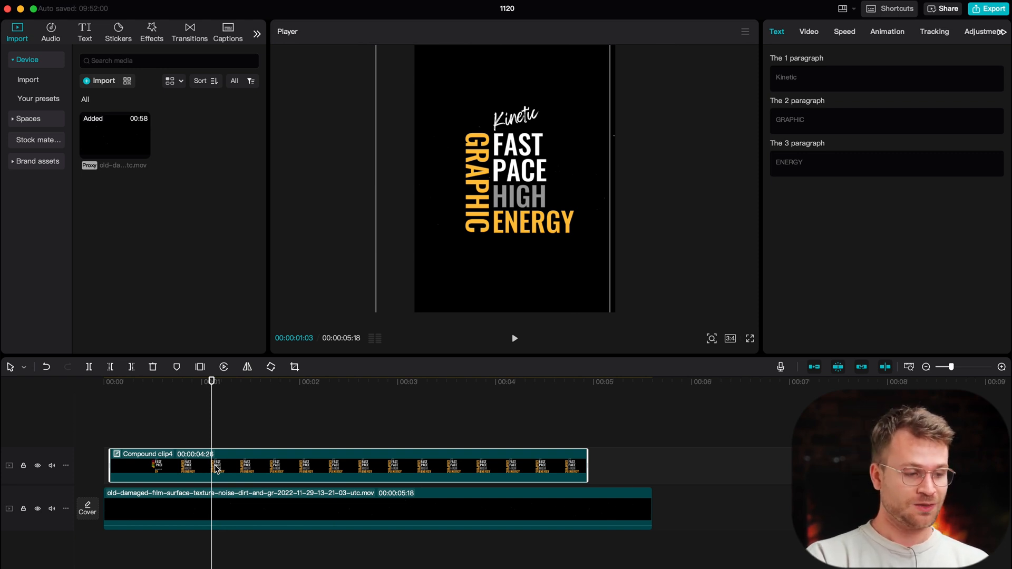
pyautogui.moveTo(93, 27)
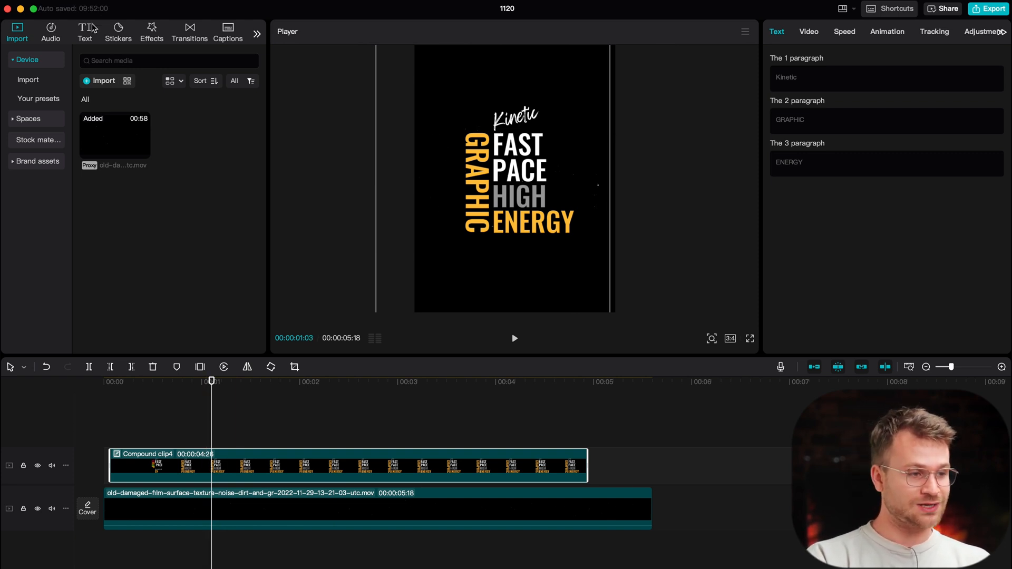
# Step: Apply the Play Pendulum effect with twist 0, strength 12 and sharpen 5
pyautogui.click(151, 31)
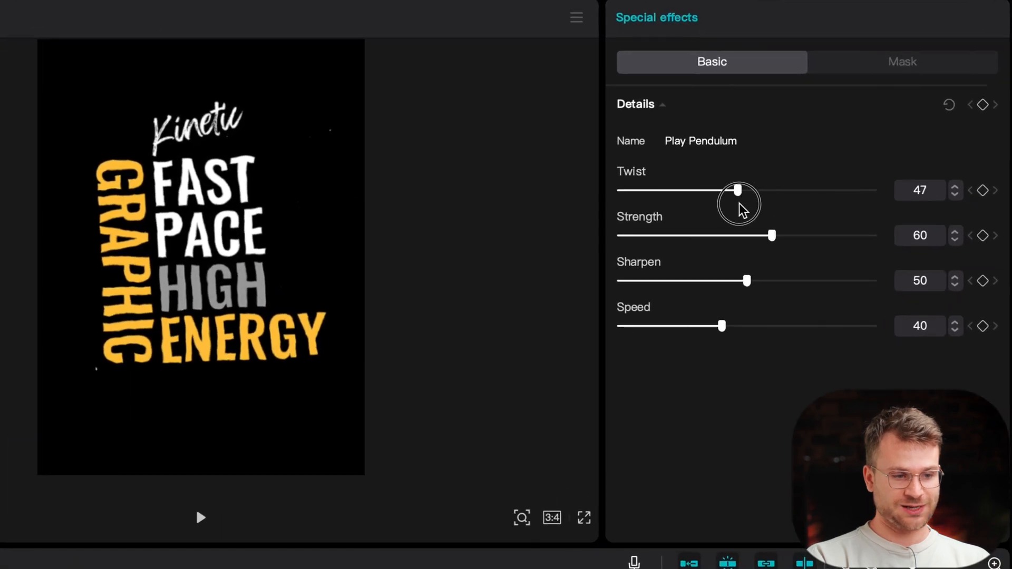
pyautogui.moveTo(738, 189); pyautogui.dragTo(621, 190)
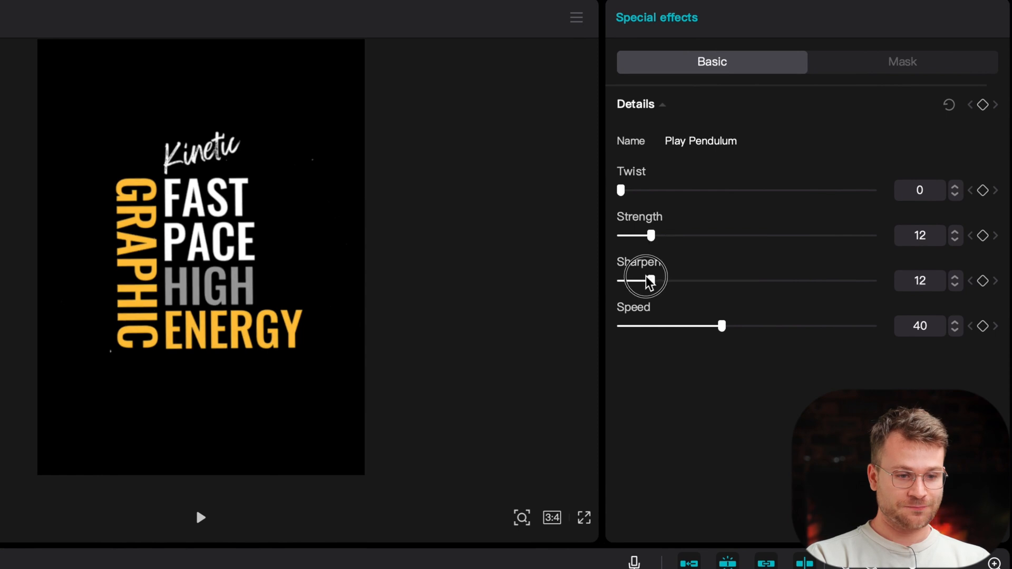
pyautogui.moveTo(650, 280); pyautogui.dragTo(620, 280)
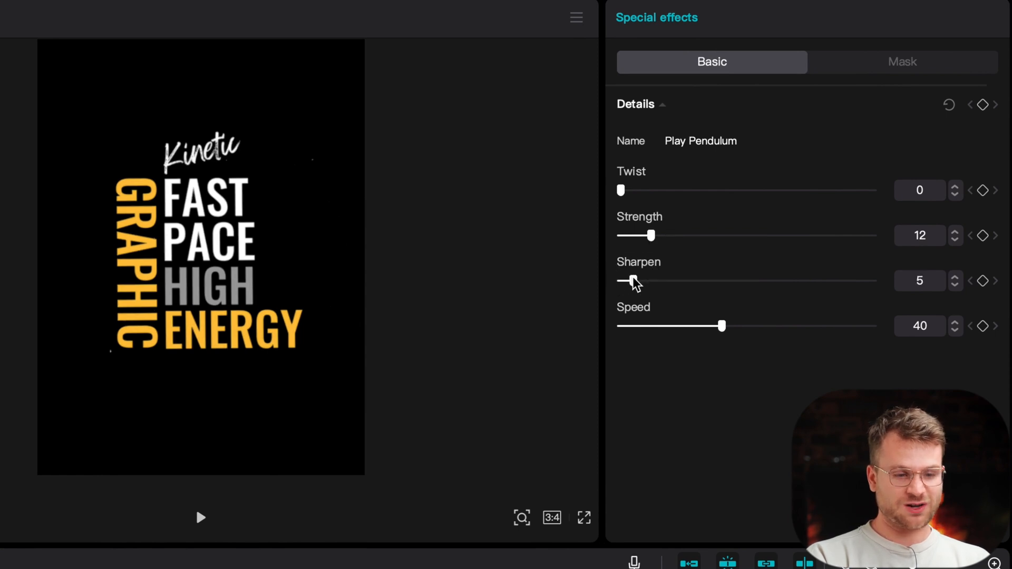
pyautogui.moveTo(722, 325); pyautogui.dragTo(634, 326)
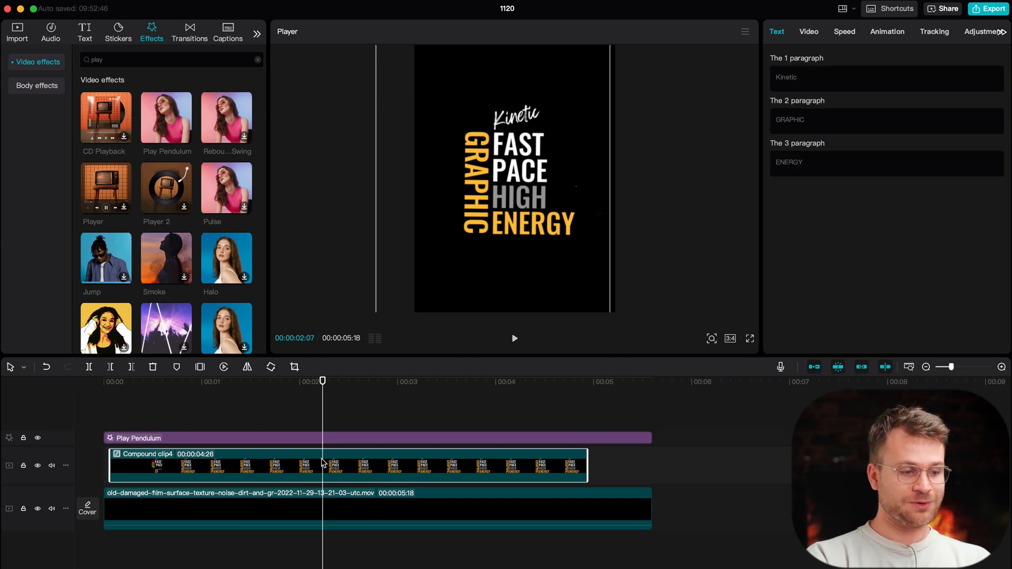
# Step: Add a Mirror mask rotated -90° to Compound clip4 and position its band over the text
pyautogui.click(809, 30)
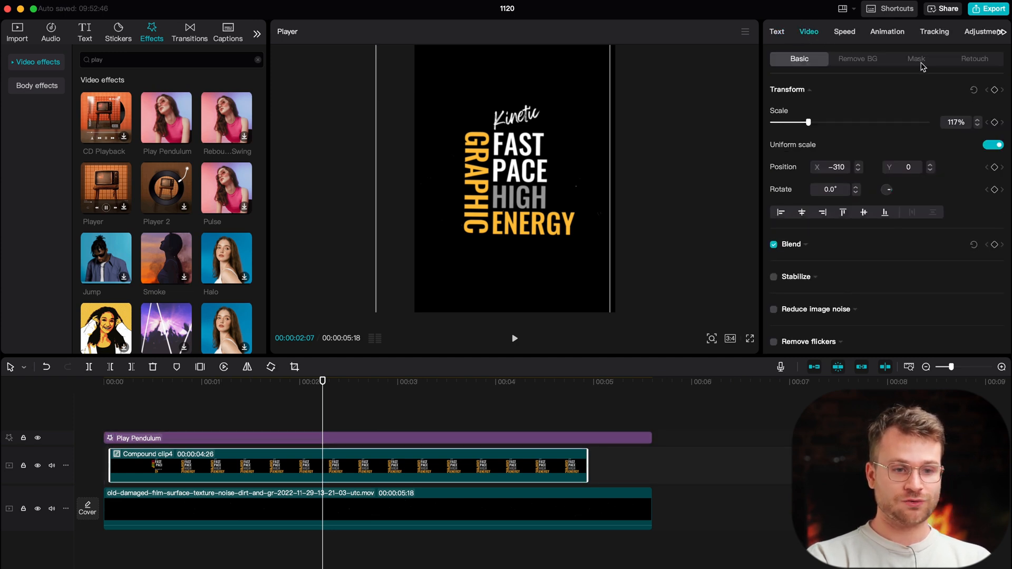
pyautogui.click(915, 59)
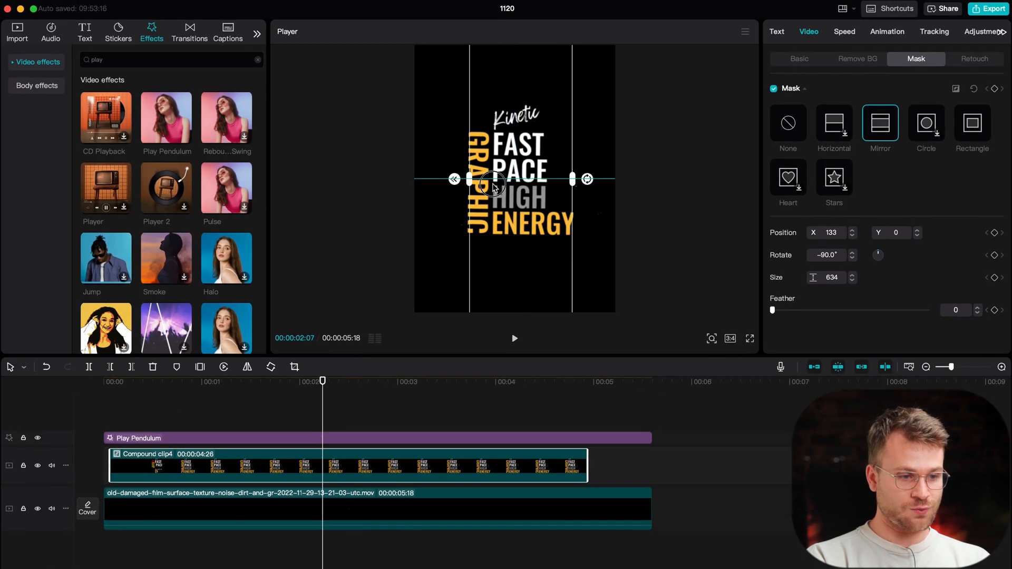
pyautogui.moveTo(469, 179); pyautogui.dragTo(442, 179)
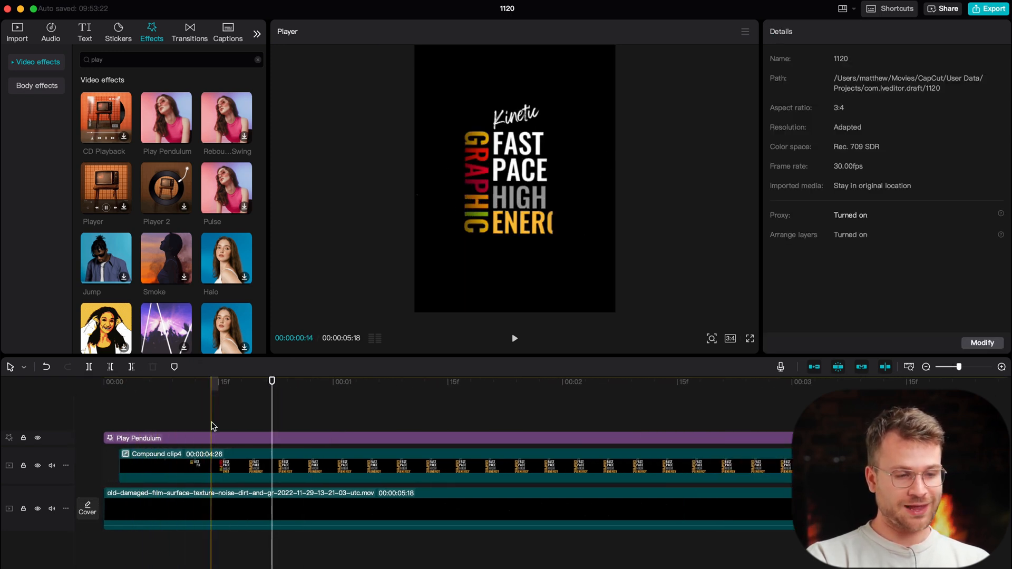
# Step: Feather the mirror mask to 22 so the words fade at the sides, then return to Basic settings
pyautogui.click(171, 453)
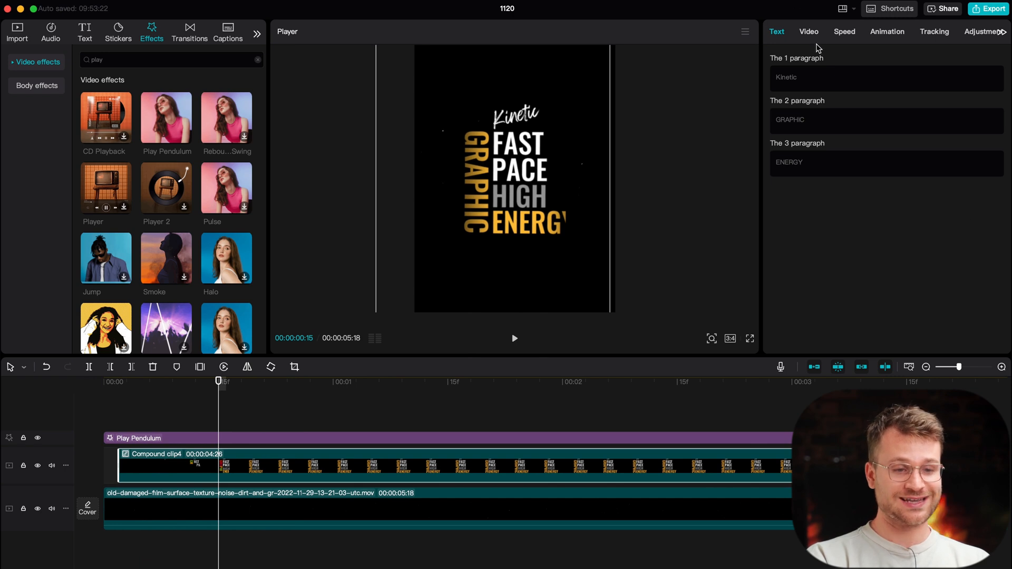
pyautogui.click(809, 30)
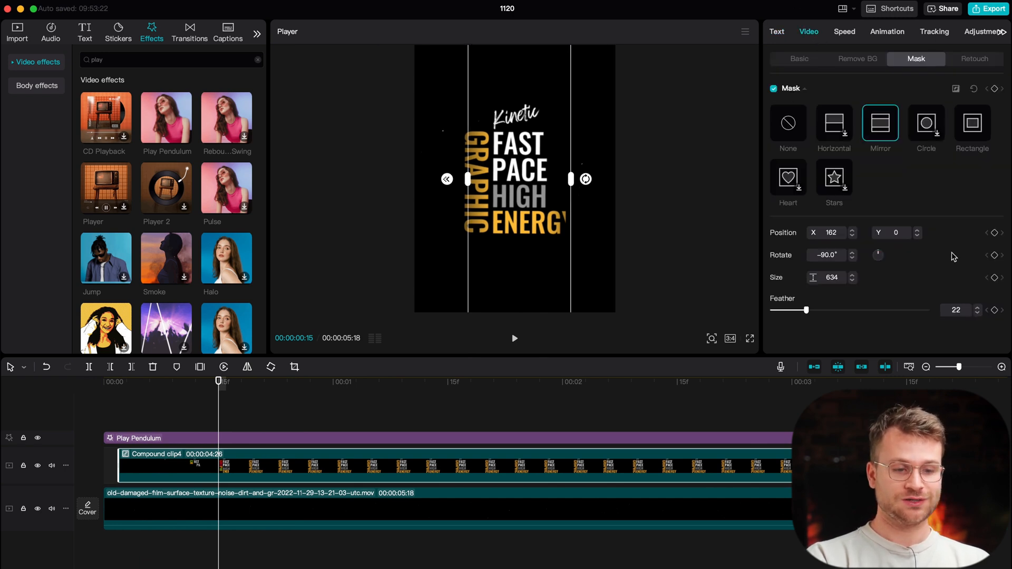
pyautogui.click(798, 59)
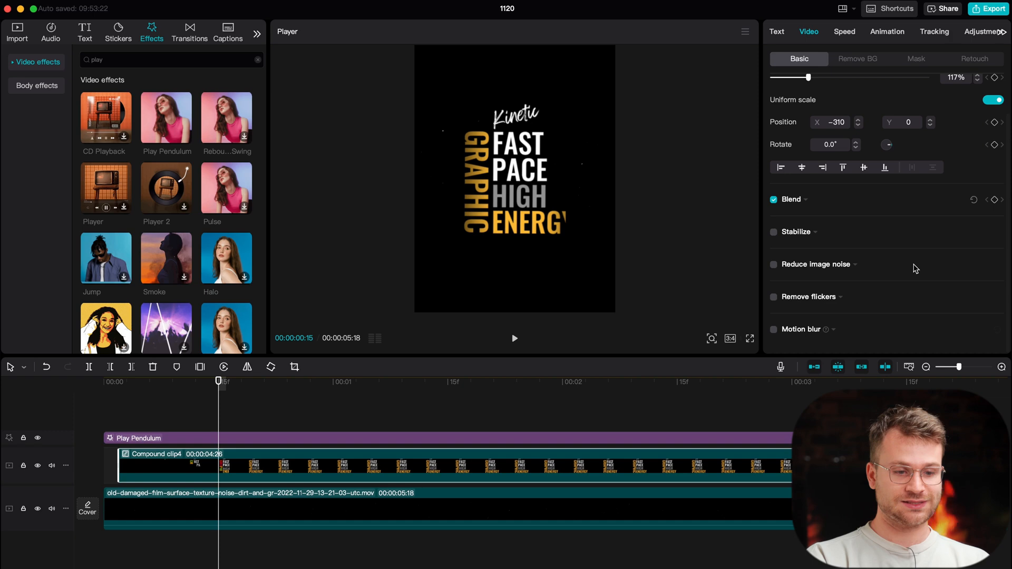
# Step: Enable Motion blur on the text block with Blur 10 and Forward direction
pyautogui.click(774, 329)
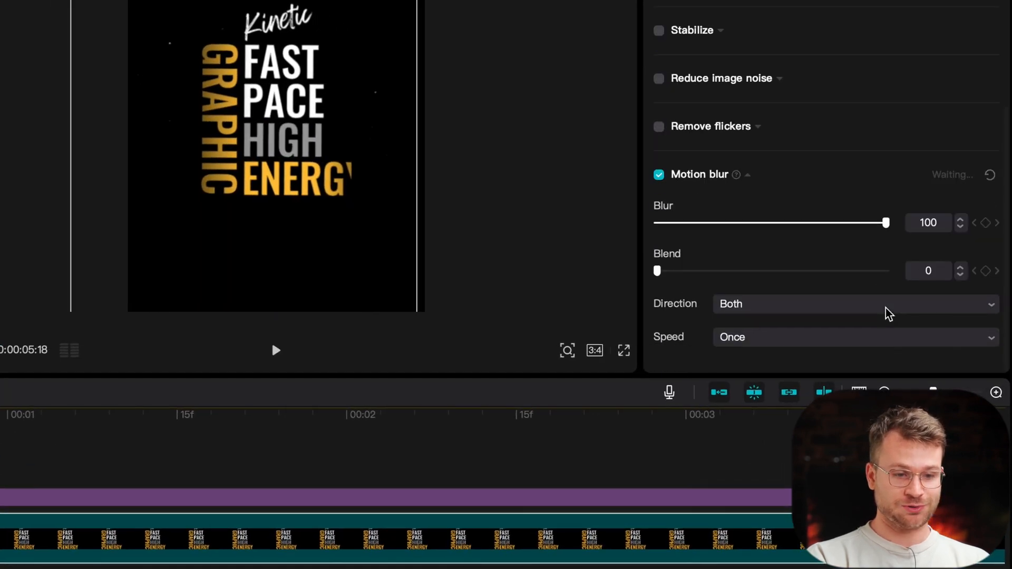
pyautogui.moveTo(883, 223); pyautogui.dragTo(678, 223)
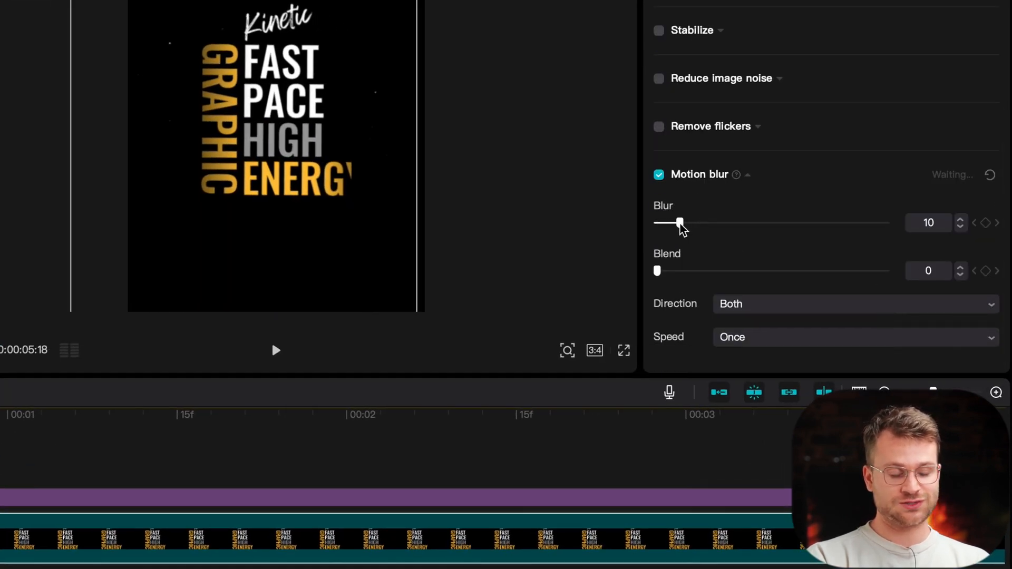
pyautogui.click(852, 303)
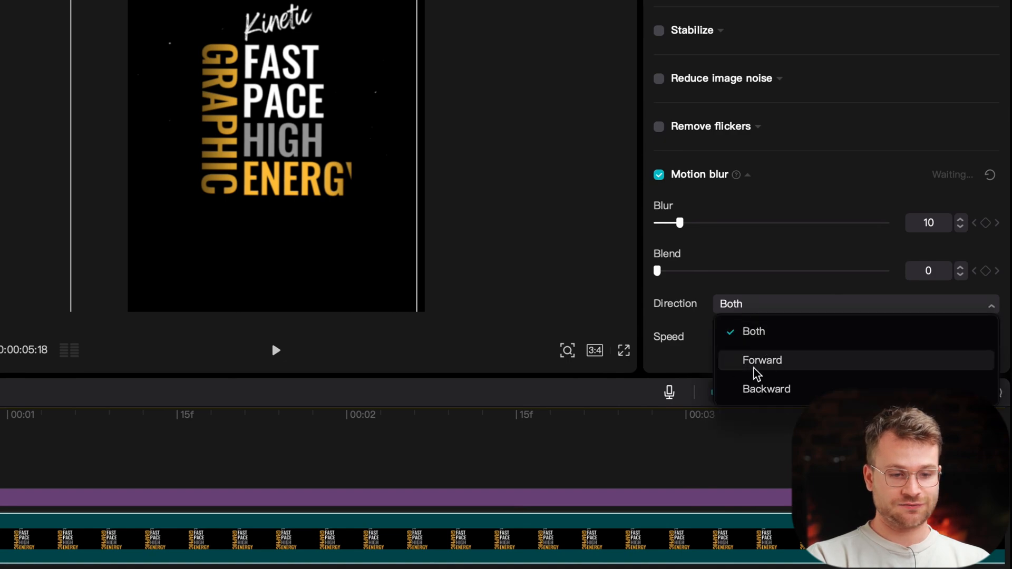
pyautogui.click(761, 360)
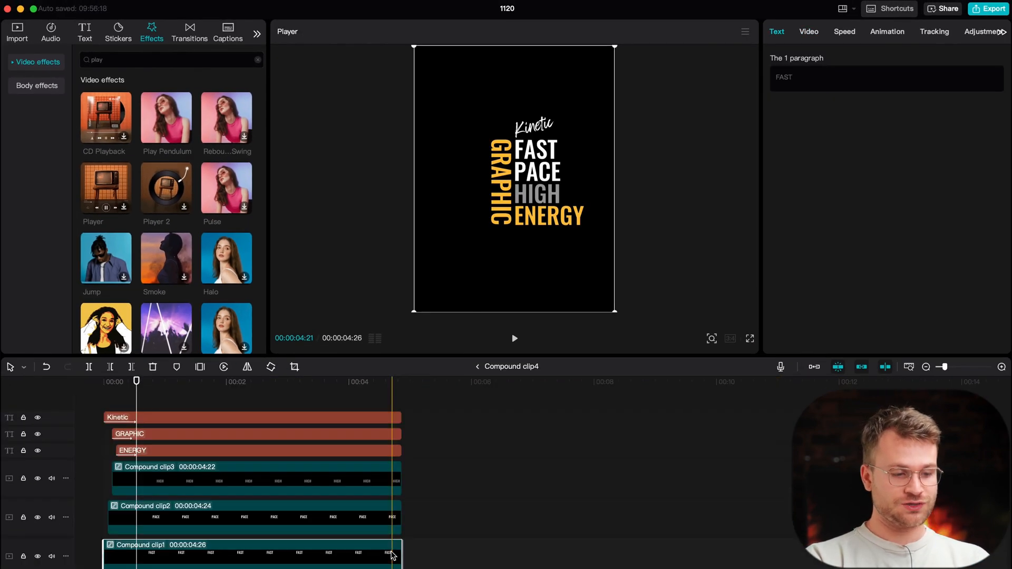
# Step: Trim the inner word clips, including ENERGY, to staggered end times inside Compound clip4
pyautogui.click(376, 381)
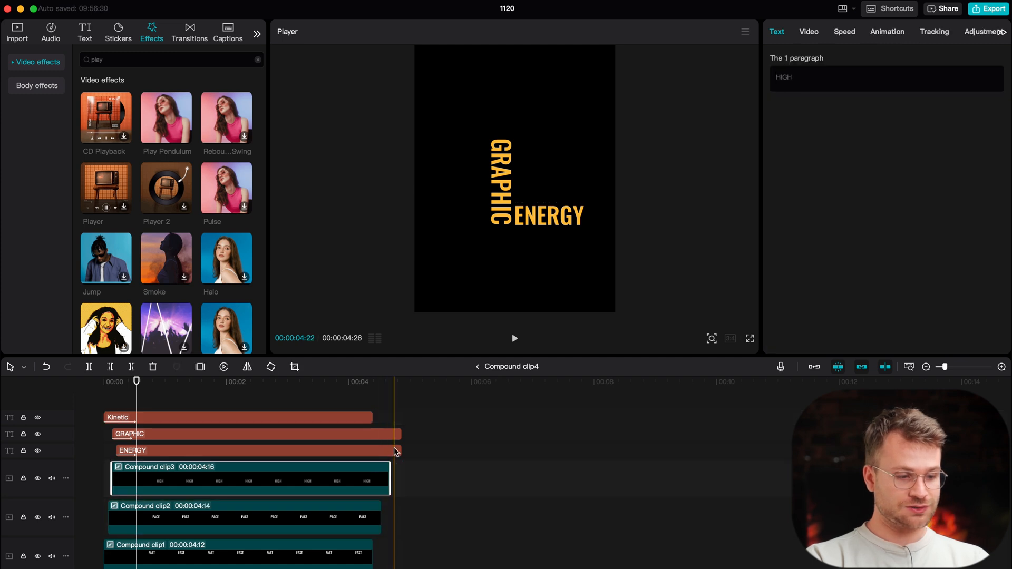
pyautogui.click(133, 451)
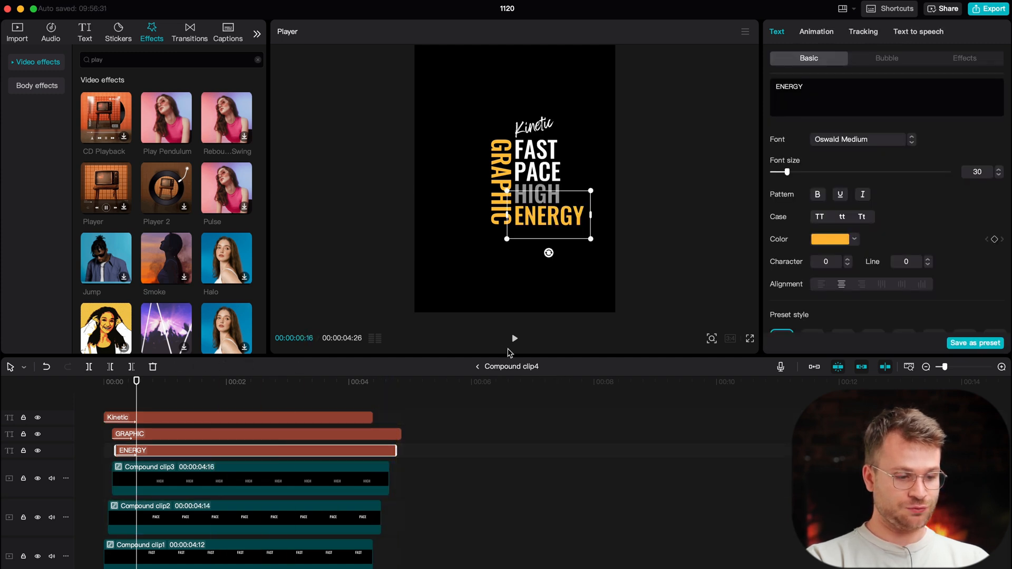